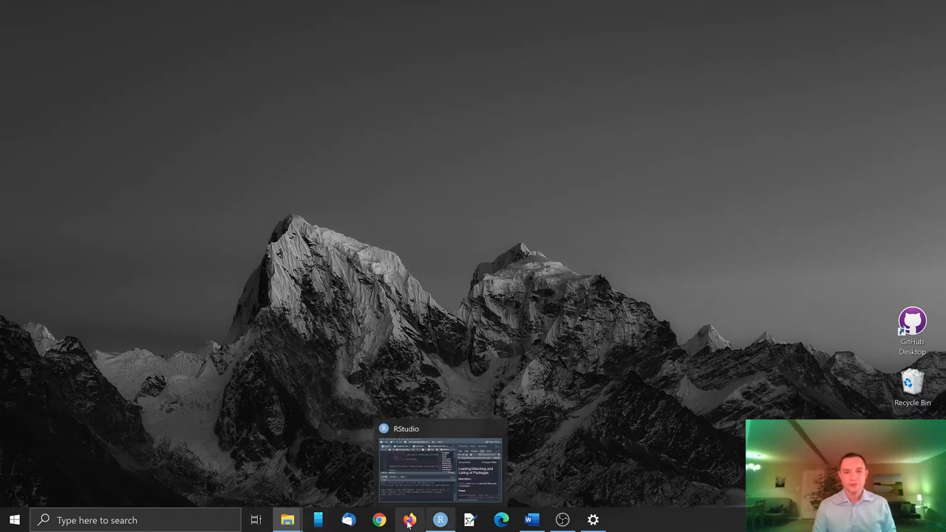
Launch Firefox and run a web search for 'download r'
click(409, 521)
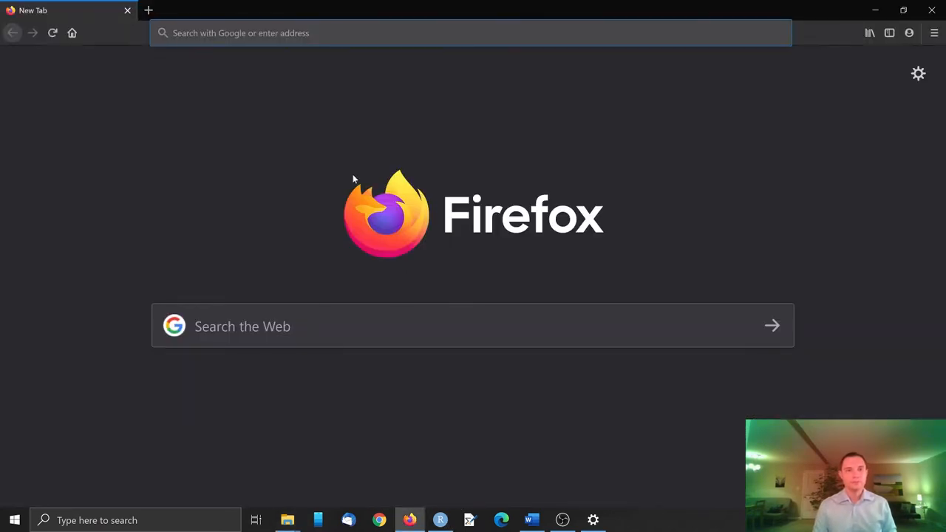
text(d)
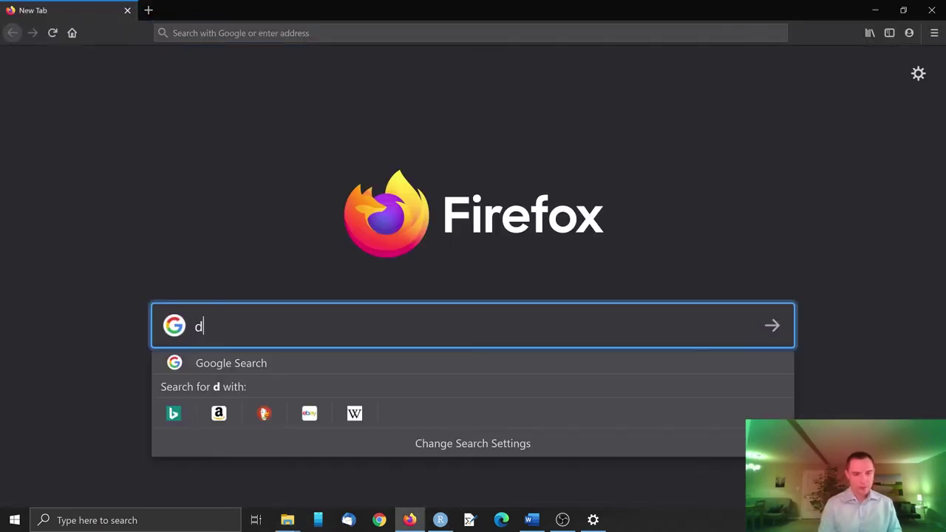
text(ownload)
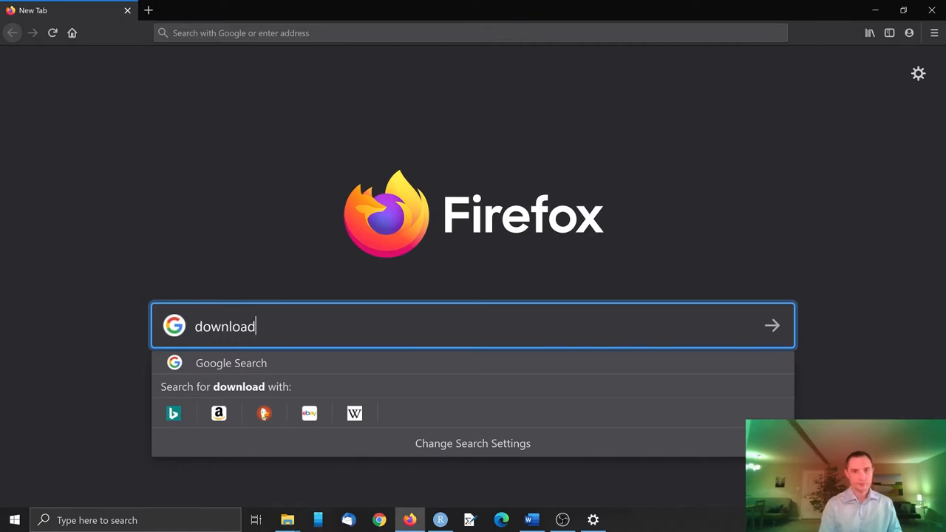
key(Return)
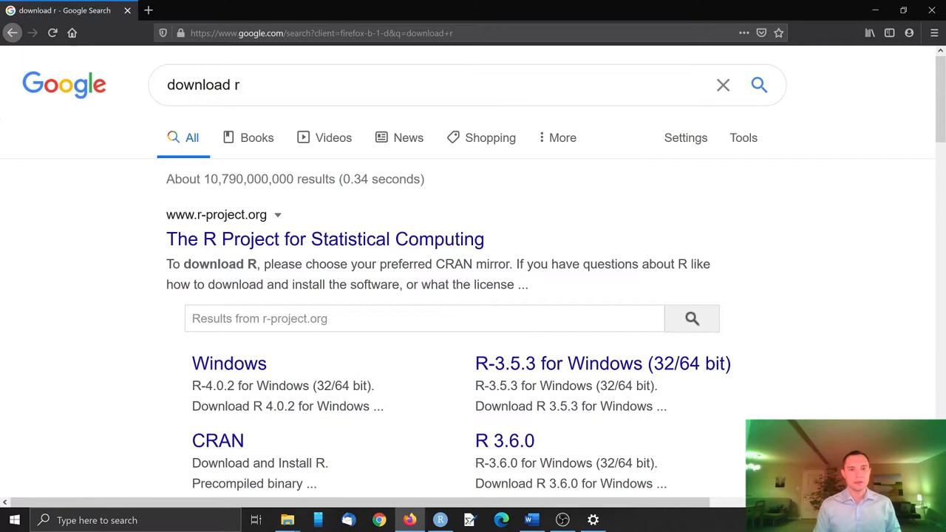
mouse_move(325, 239)
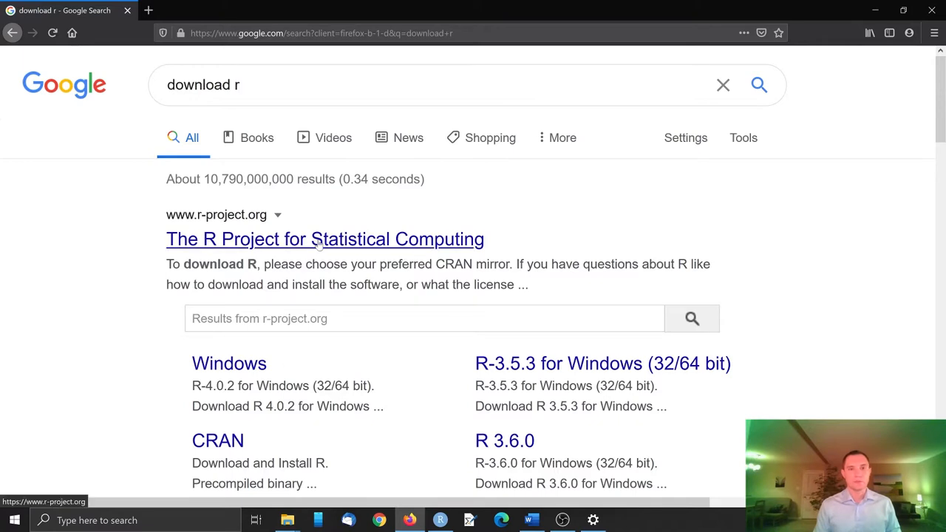
mouse_move(322, 277)
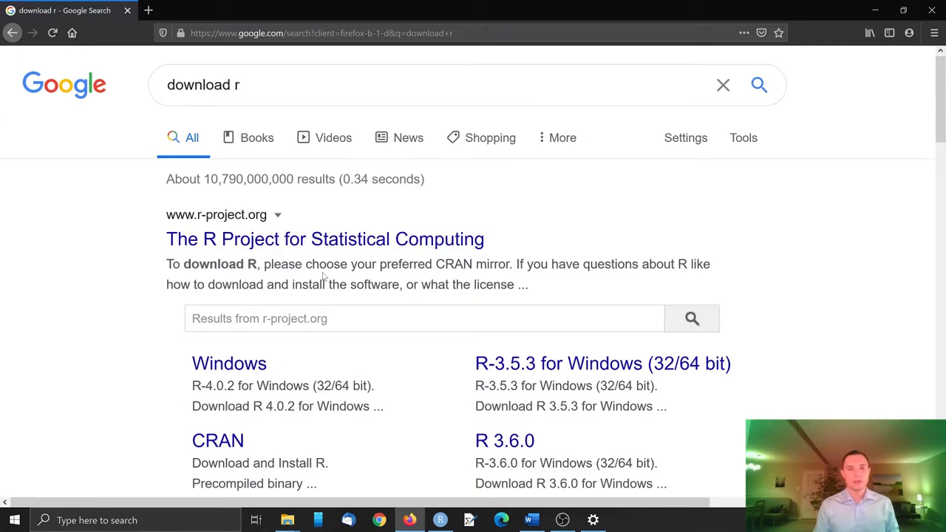
Go from the R Project site to the CRAN mirror list and the cloud.r-project.org mirror
click(325, 240)
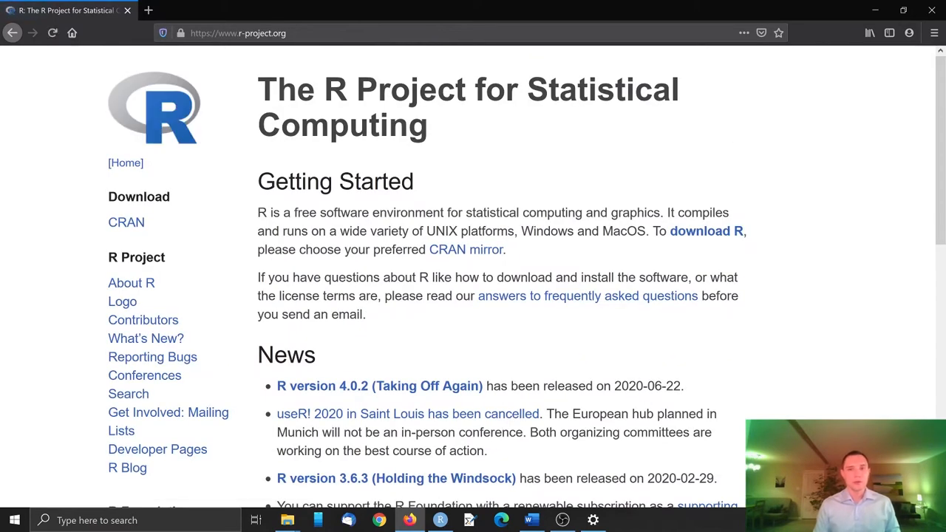
mouse_move(116, 236)
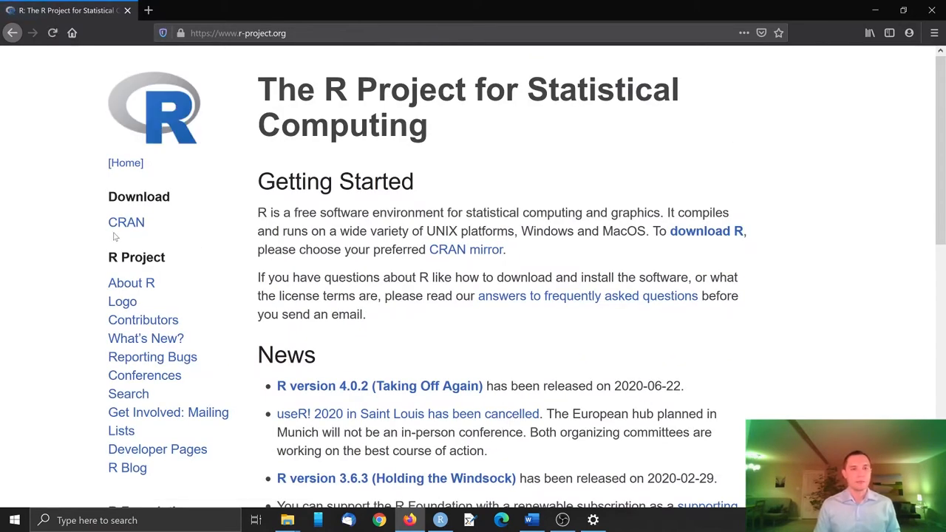
mouse_move(127, 221)
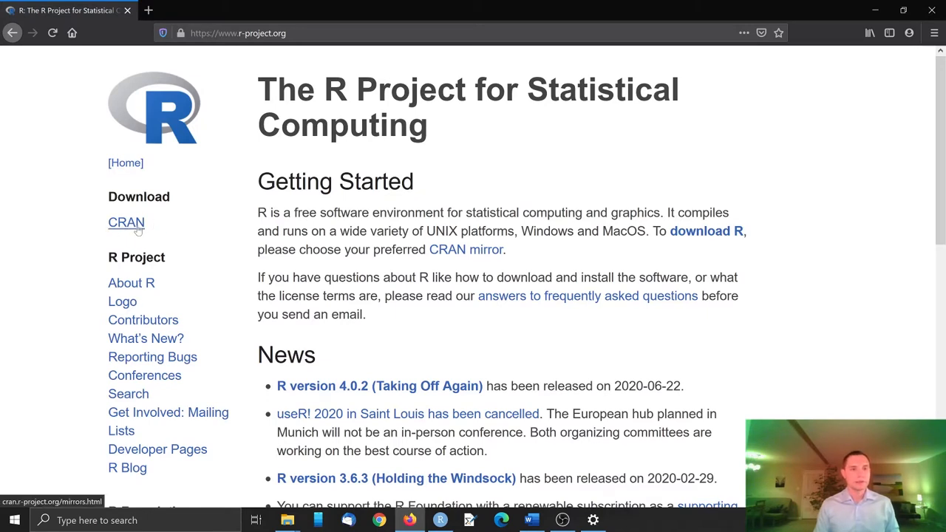
click(126, 221)
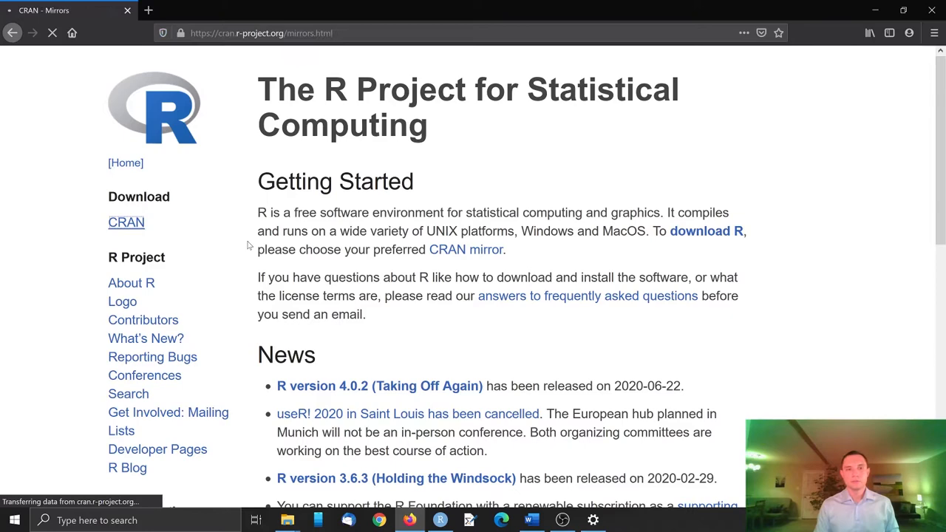
click(127, 222)
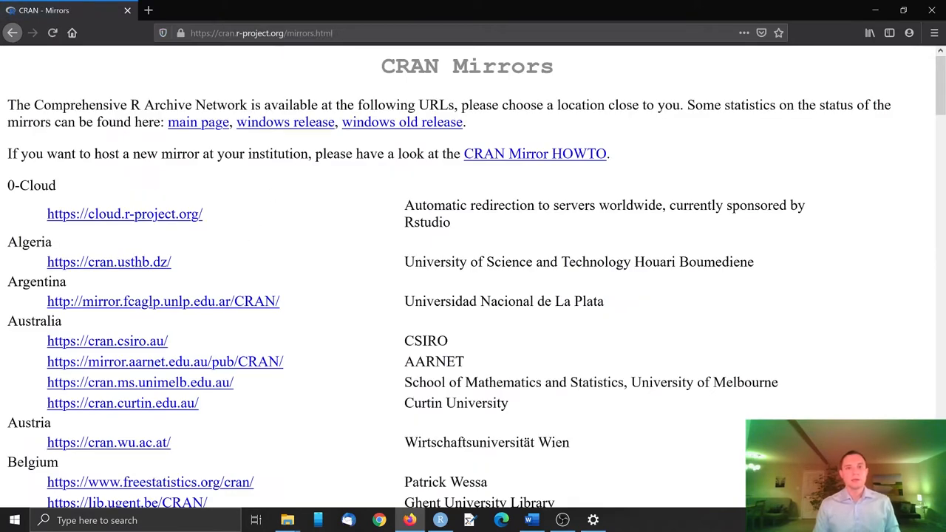
mouse_move(185, 166)
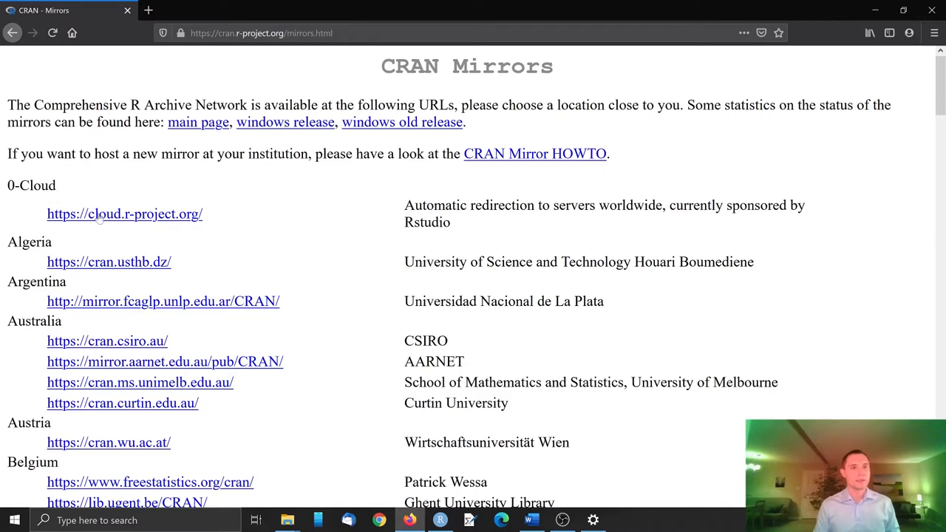
mouse_move(125, 213)
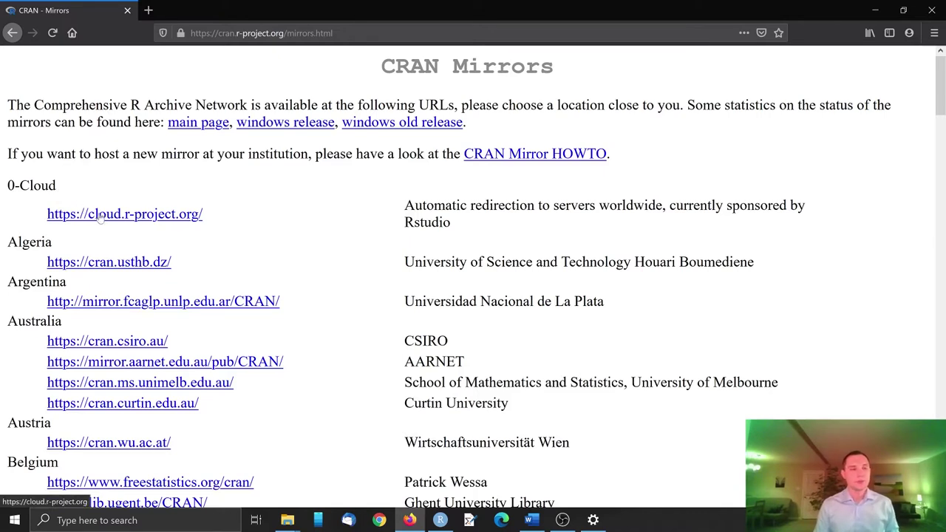
click(124, 213)
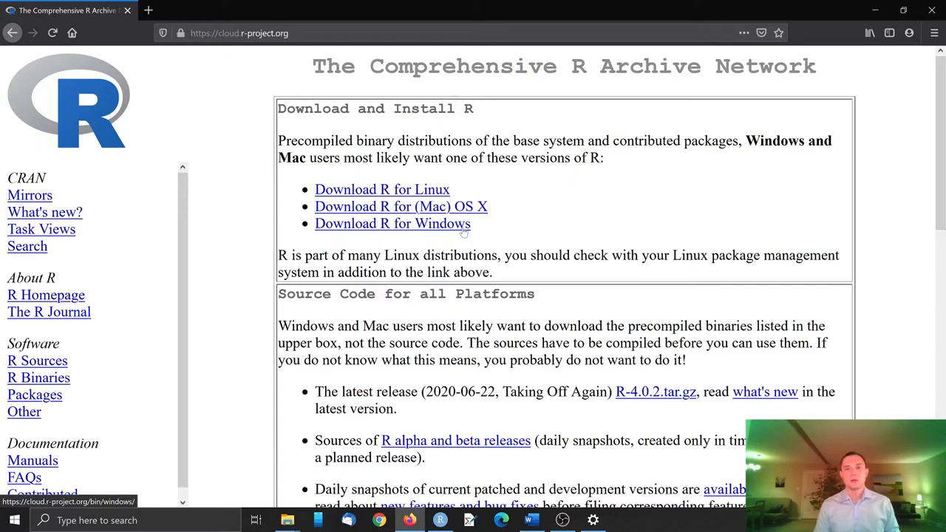
Download the R 4.0.2 base installer for Windows from CRAN
click(391, 223)
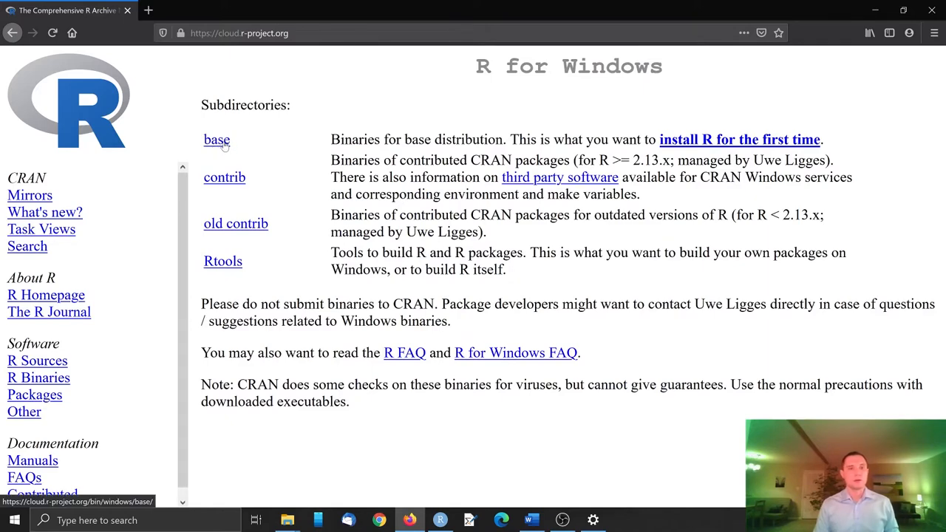
click(216, 139)
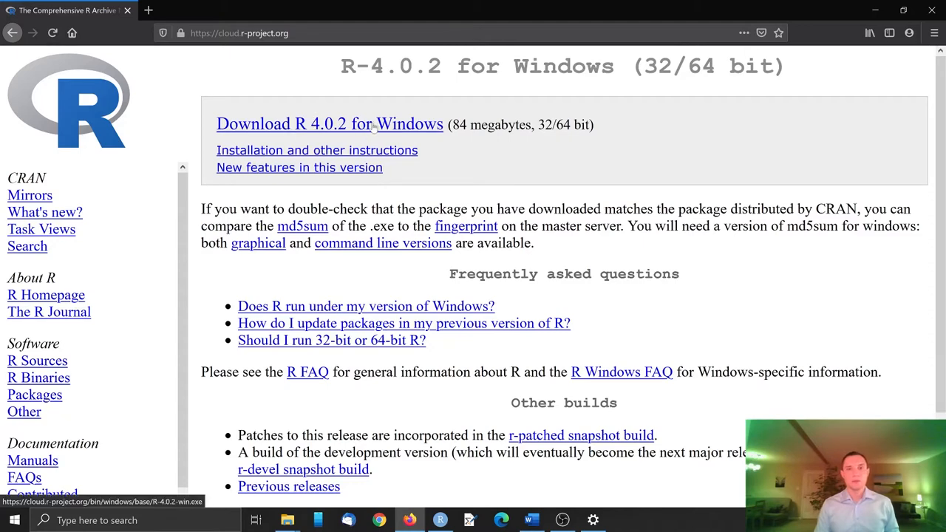
click(329, 124)
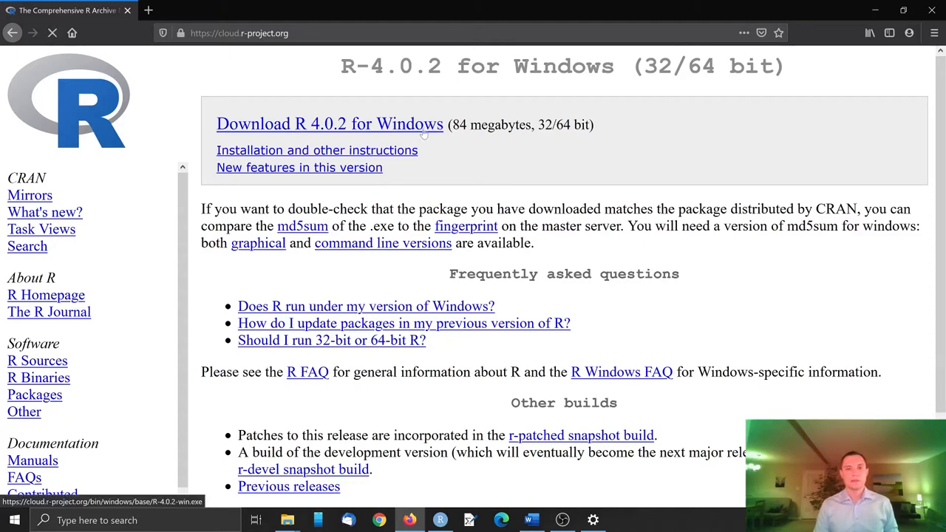
click(330, 124)
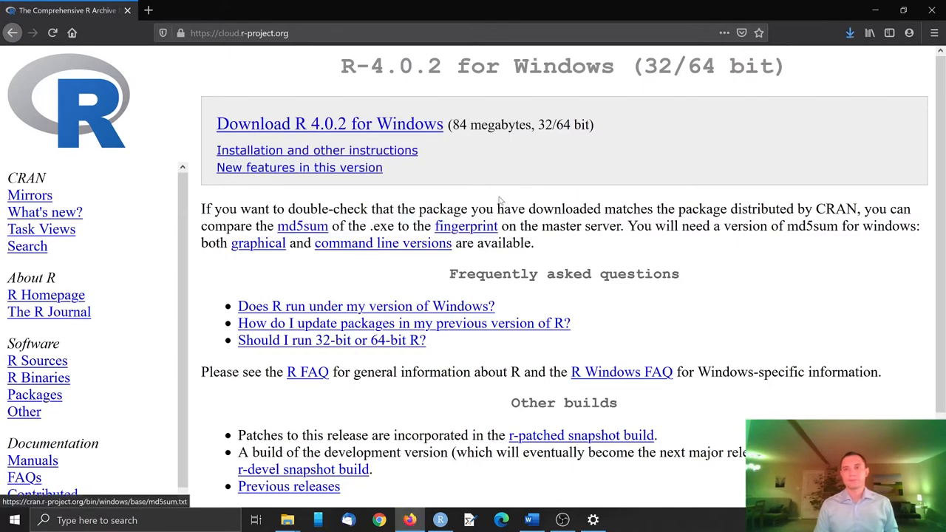
Run the downloaded R-4.0.2-win.exe from the Downloads panel
click(850, 32)
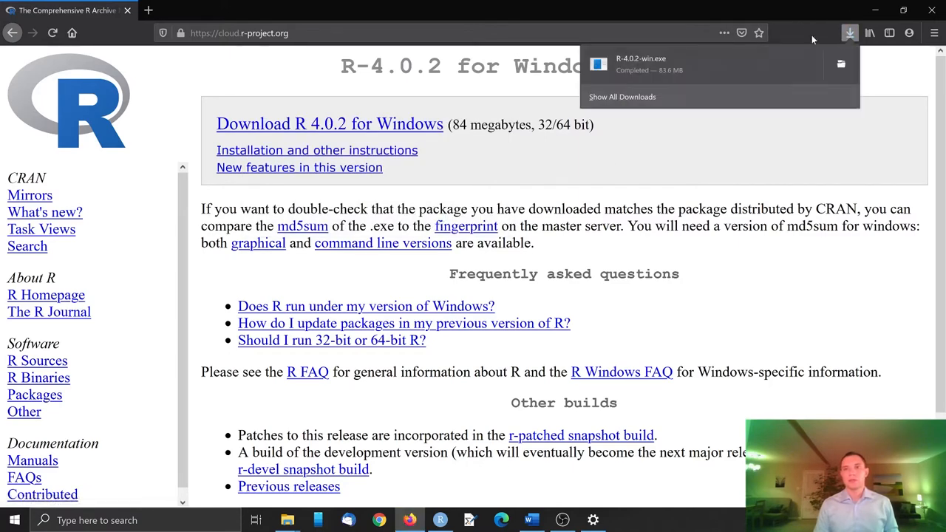
click(732, 71)
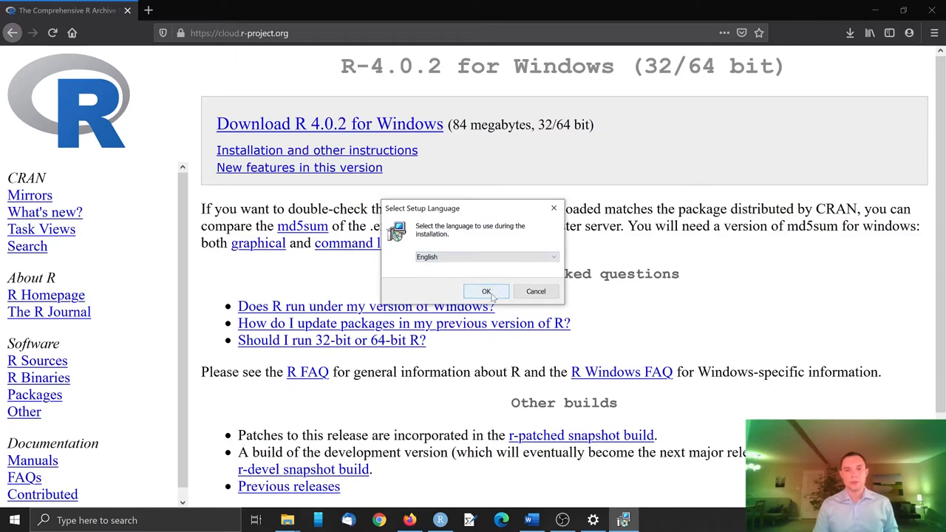
Accept English, the default install folder, components and Start Menu folder in R Setup
click(485, 290)
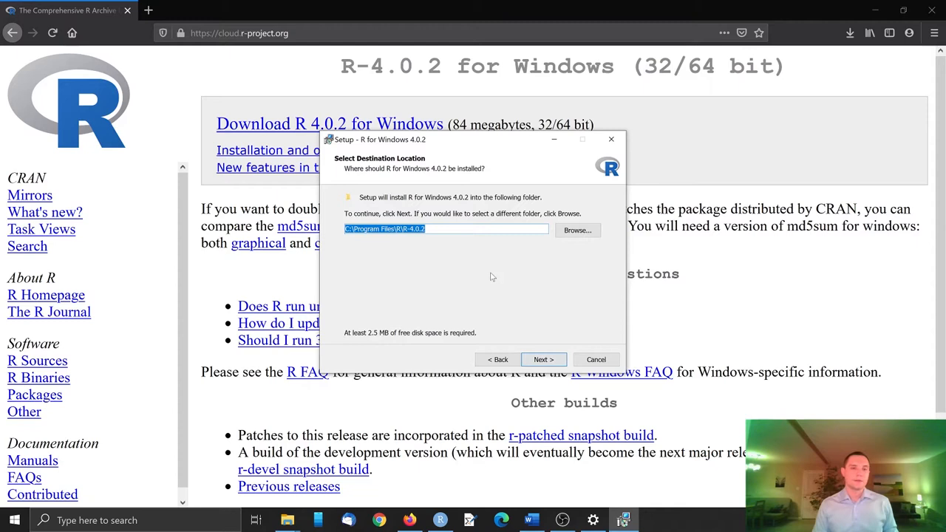
mouse_move(555, 328)
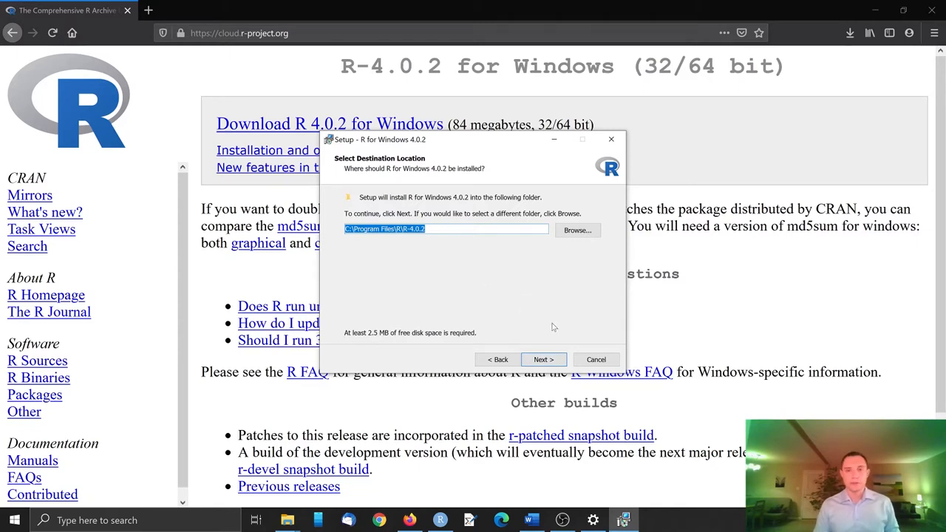
click(543, 360)
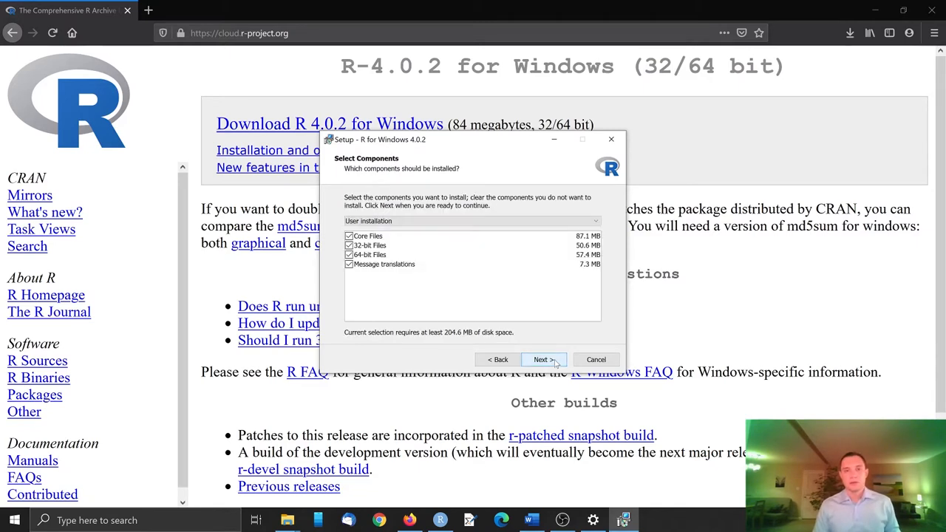
click(544, 359)
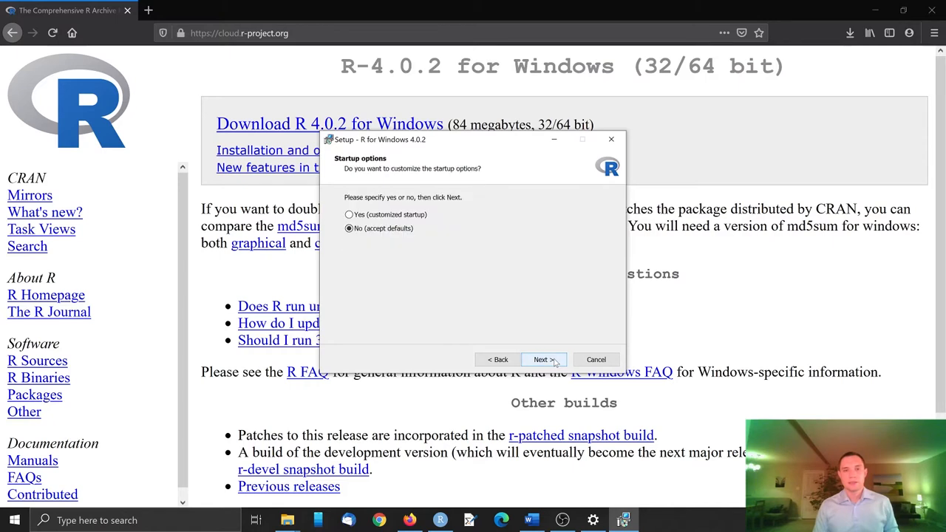
click(544, 359)
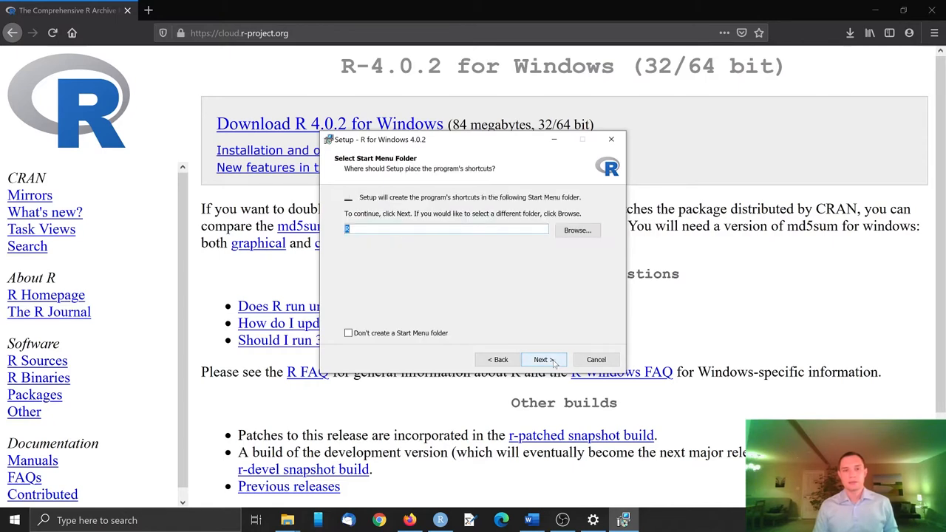
click(544, 360)
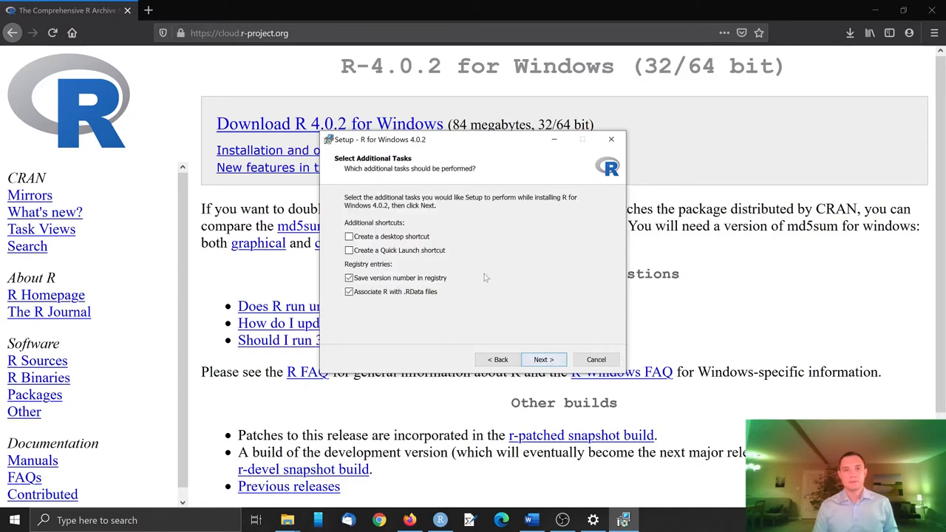
Choose a desktop shortcut as an extra task and start installing R 4.0.2
click(349, 236)
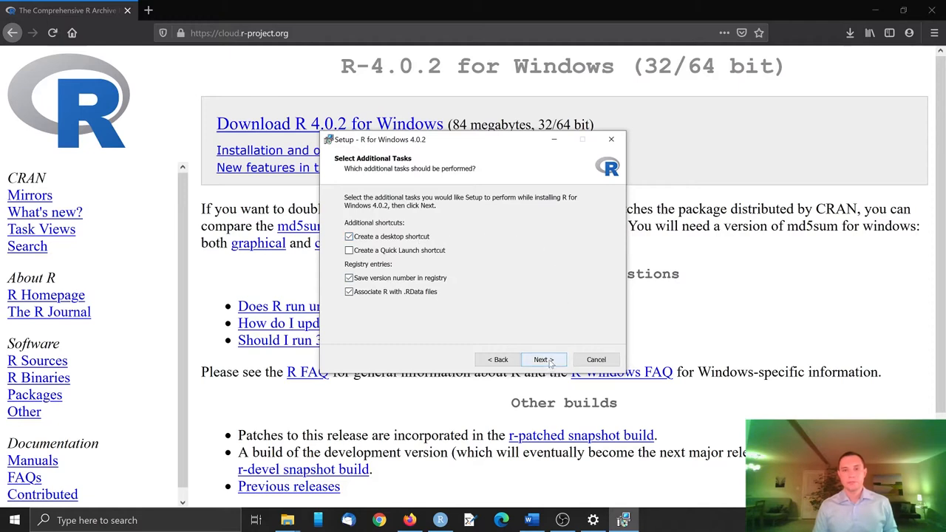
click(541, 359)
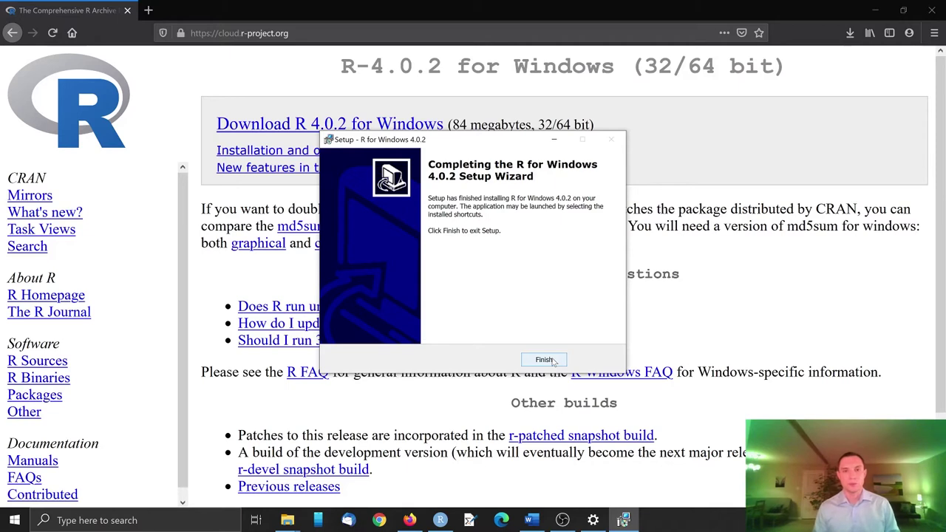
mouse_move(494, 293)
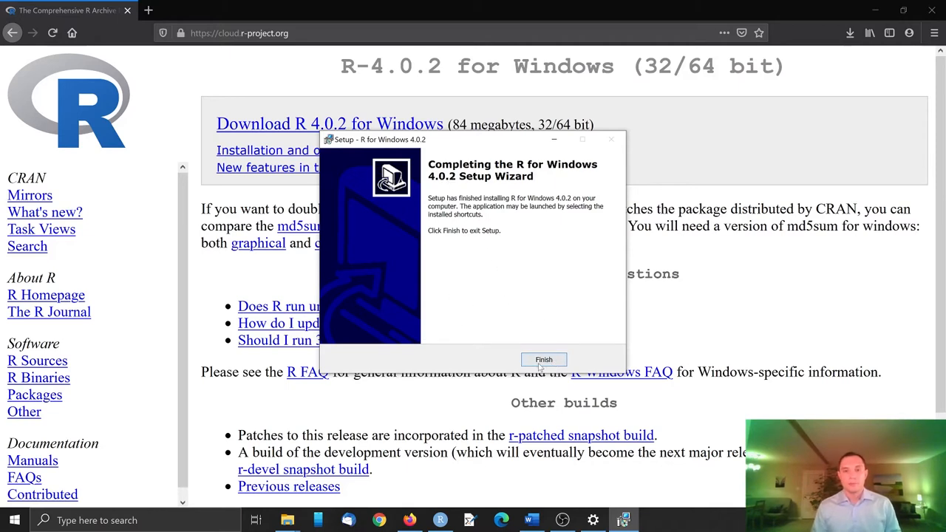
Finish the installer and launch R x64 4.0.2 from its desktop shortcut
click(544, 361)
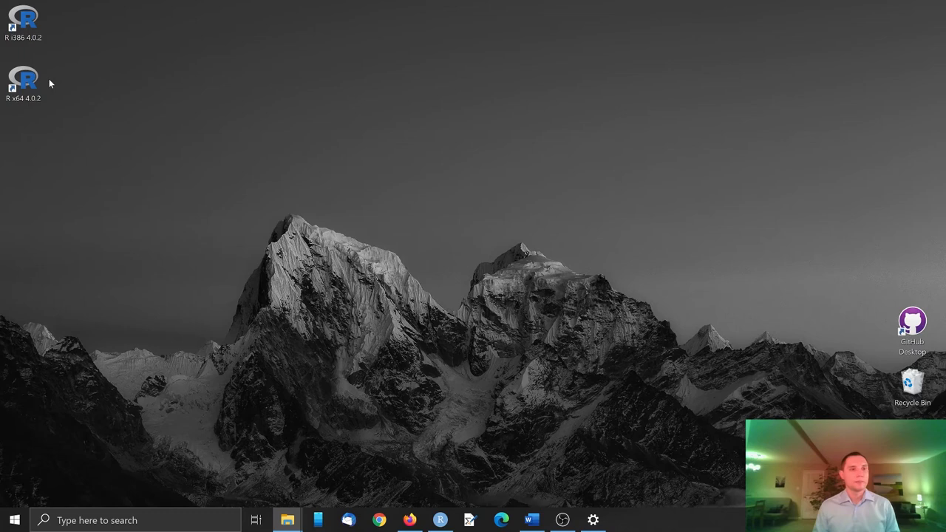
mouse_move(127, 109)
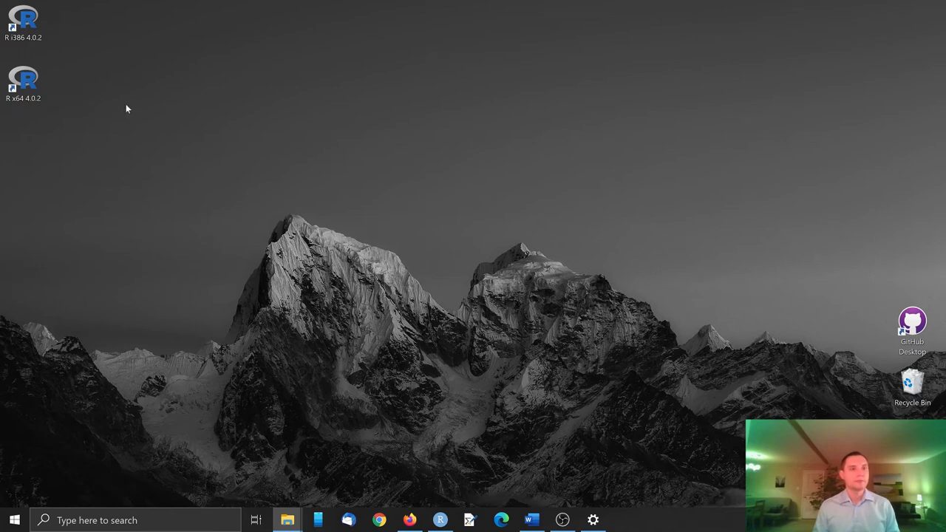
double_click(24, 79)
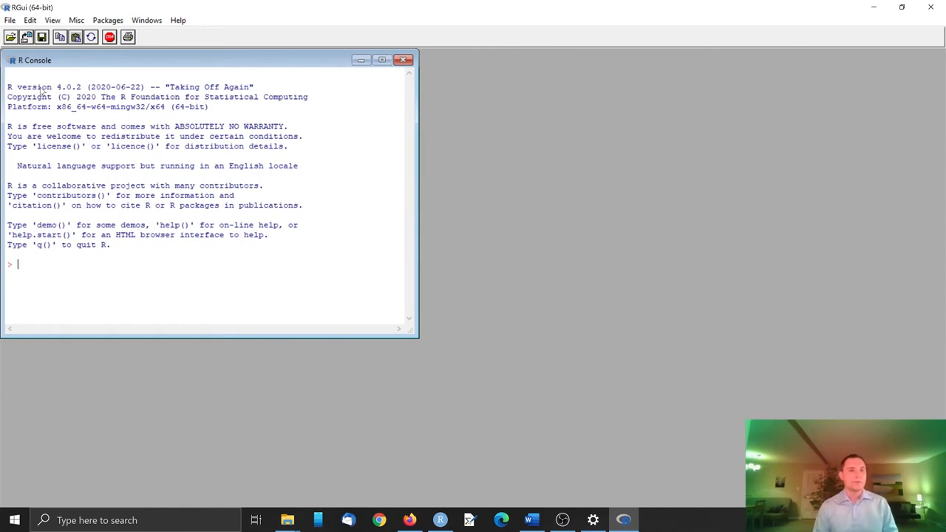
mouse_move(221, 118)
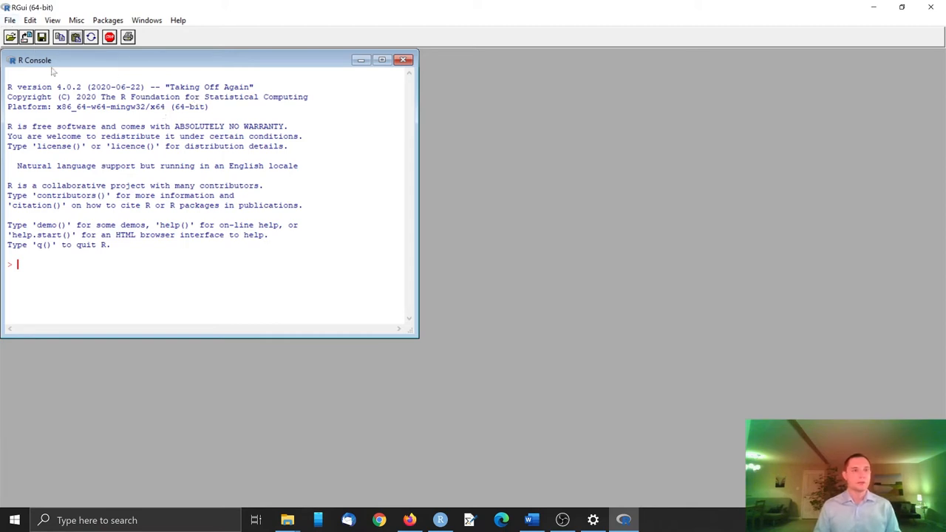
mouse_move(172, 222)
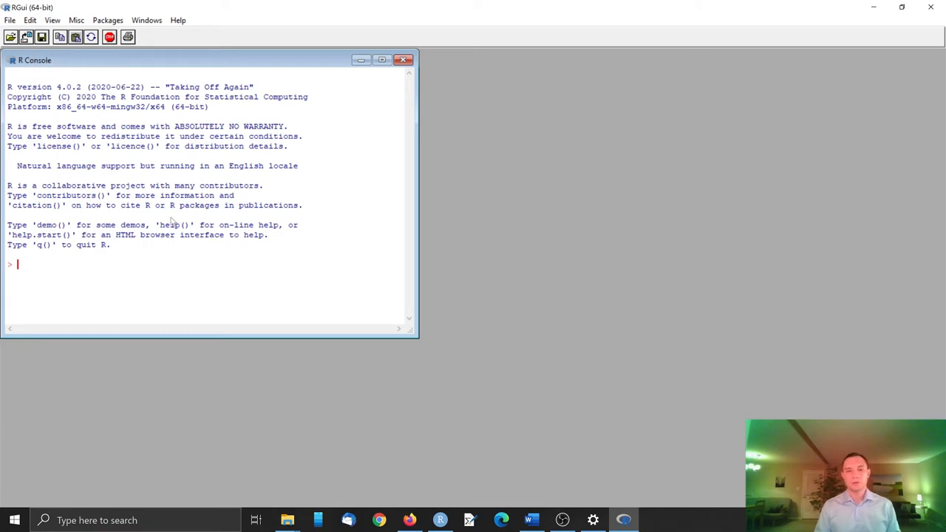
mouse_move(121, 273)
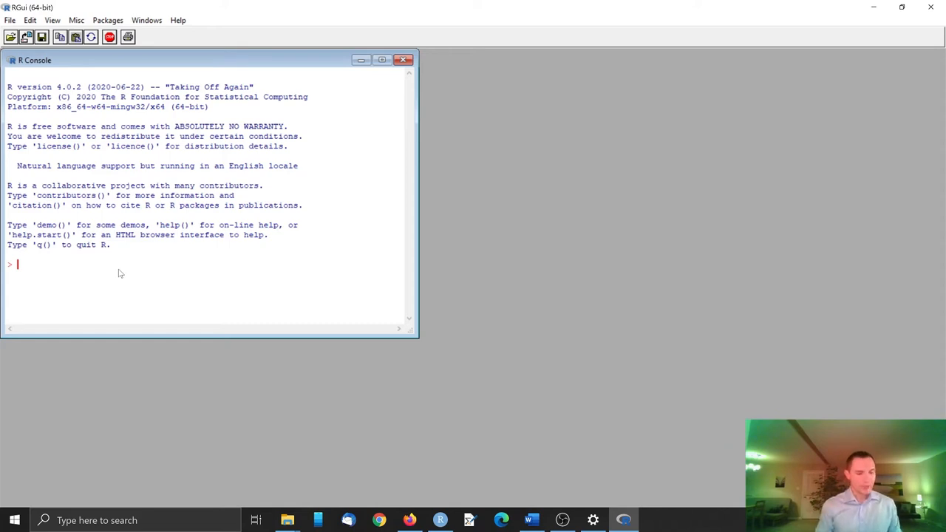
Evaluate 1 +5 as 6, sqrt(9) as 3 and sqrt(200) as 14.14214 in the R console
text(1)
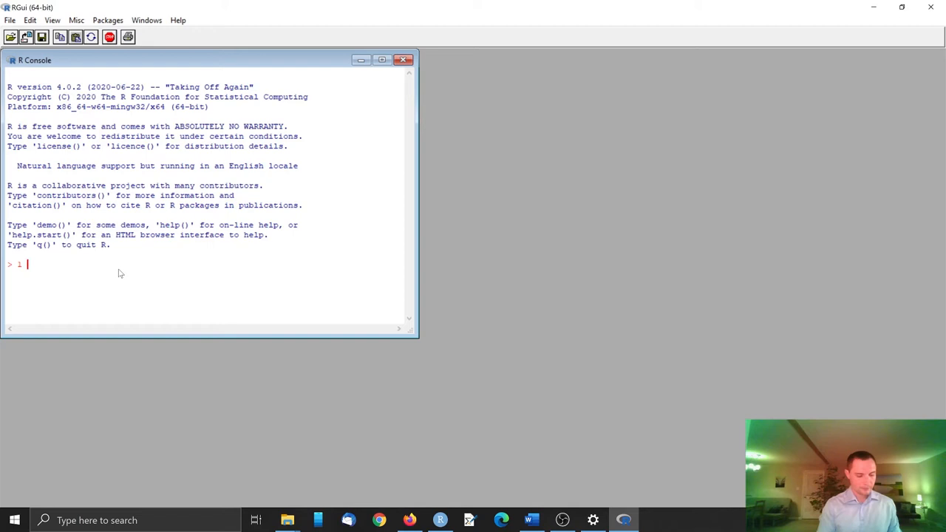
text(+)
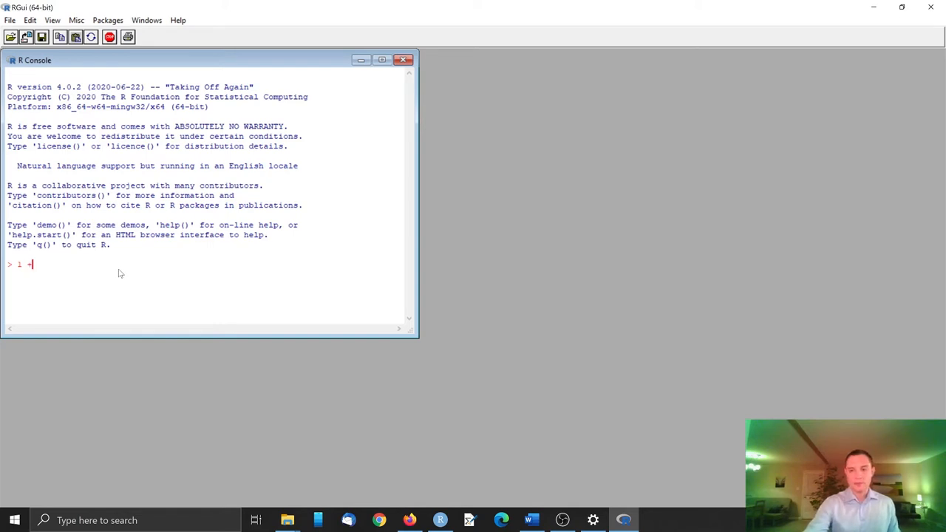
key(Return)
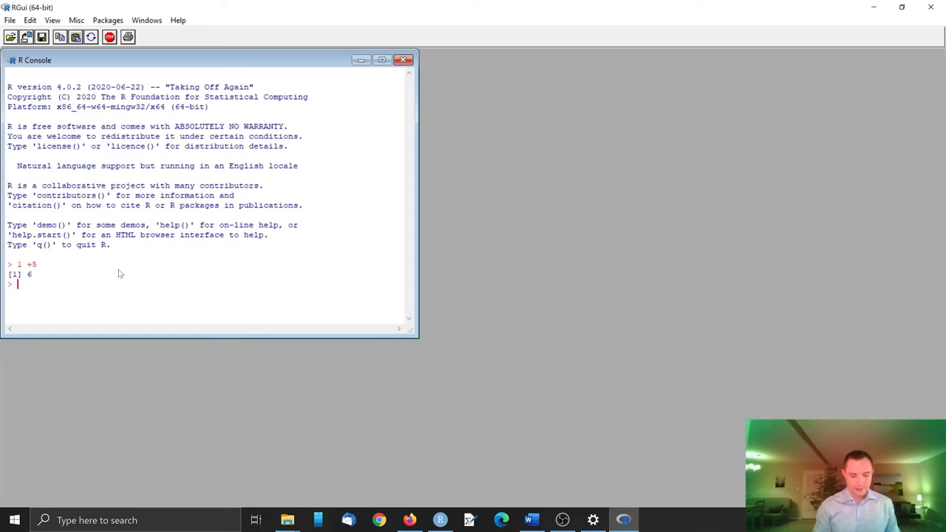
mouse_move(112, 299)
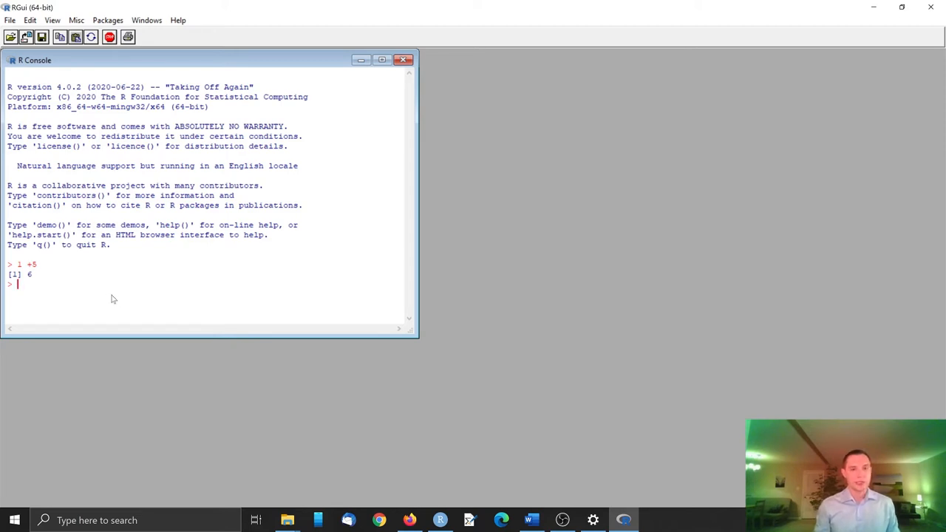
text(a)
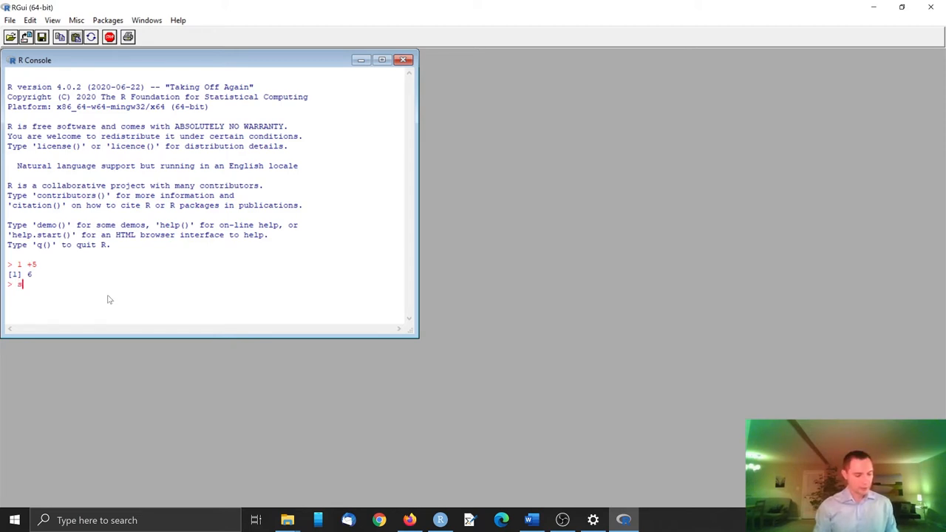
text(sqrt()
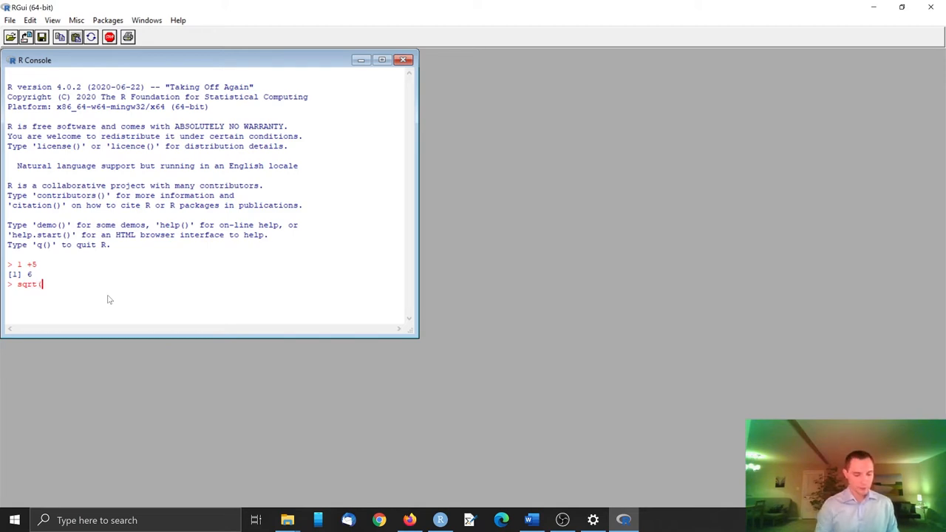
text(9))
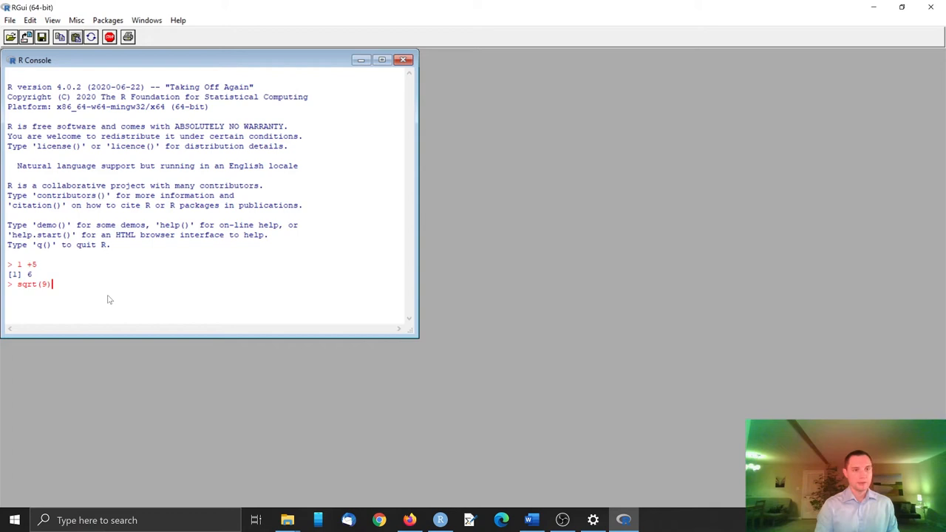
key(Return)
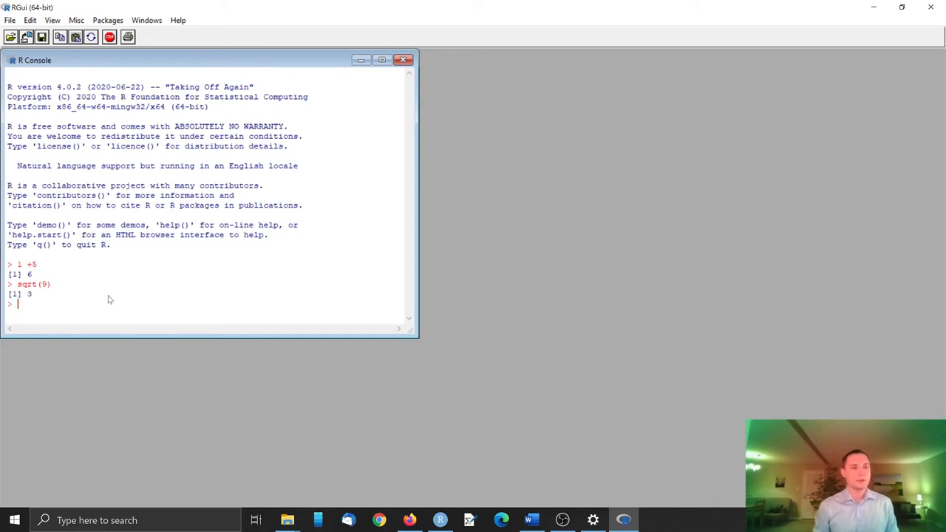
mouse_move(80, 319)
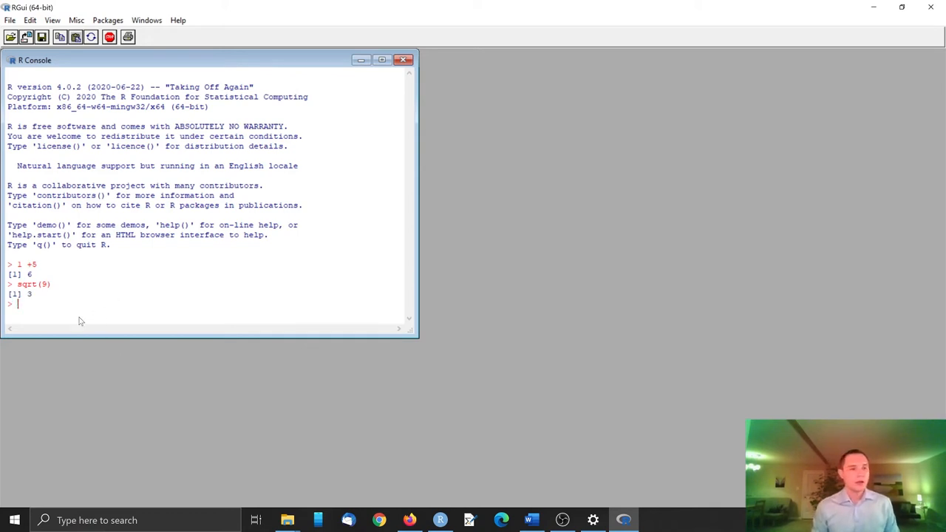
mouse_move(131, 319)
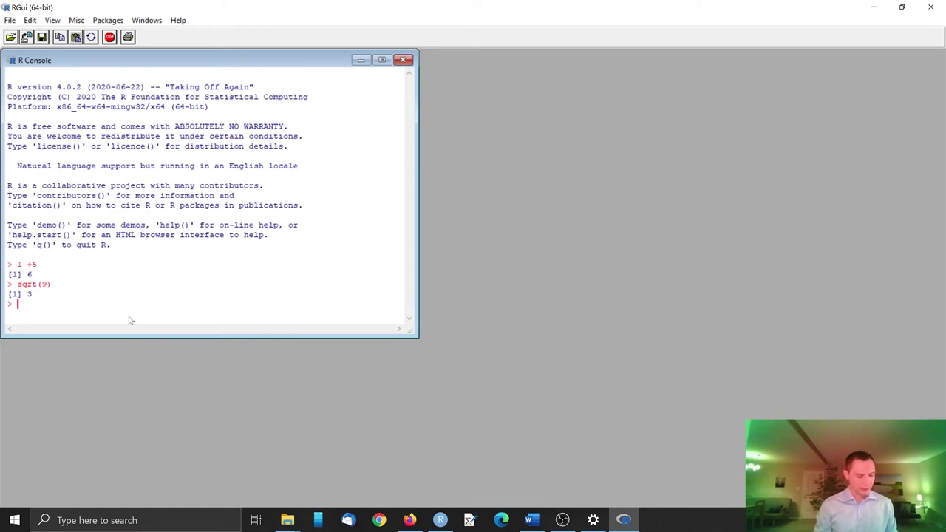
text(sqrt()
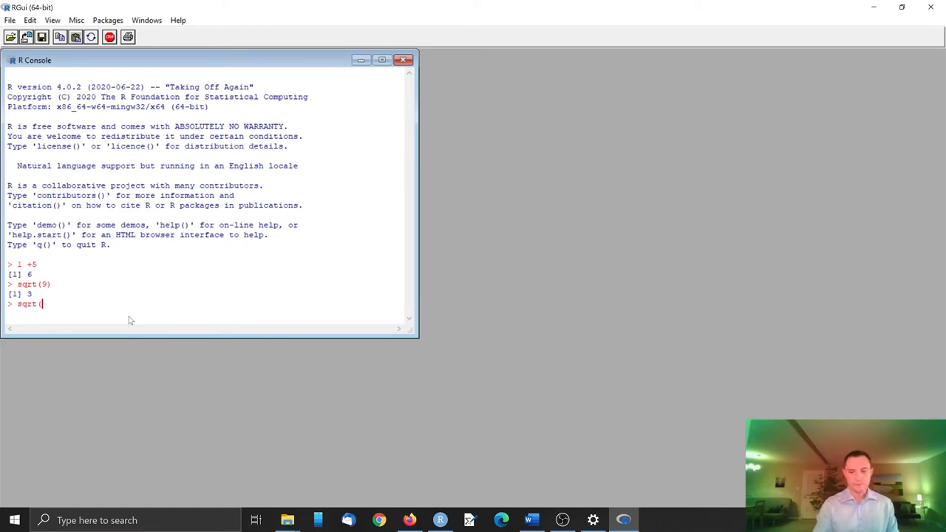
text(200)
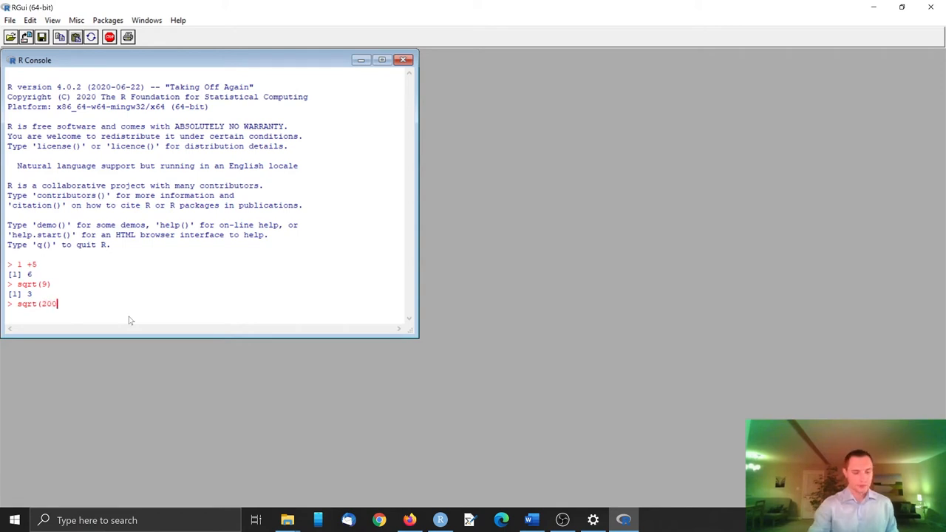
key(Return)
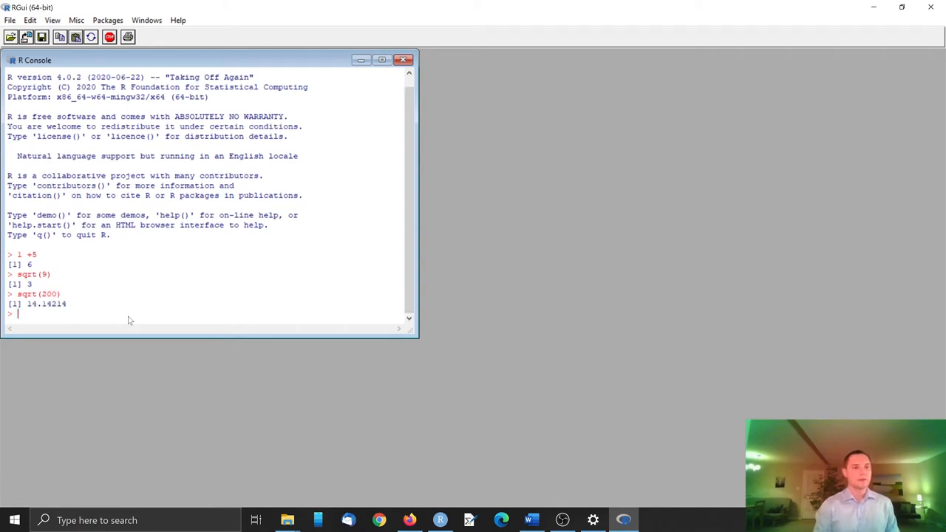
Open Windows Calculator and take the square root of 200, giving 14.14213562373095
click(133, 520)
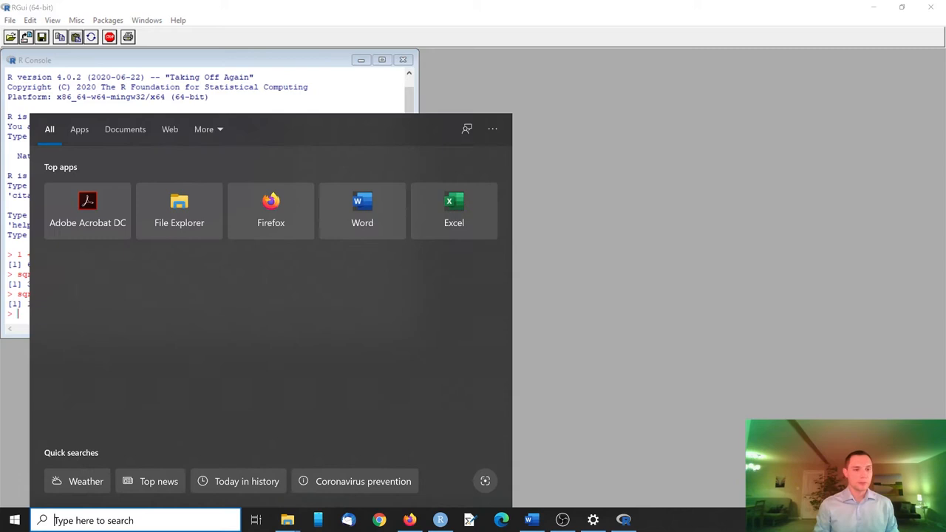
text(ca)
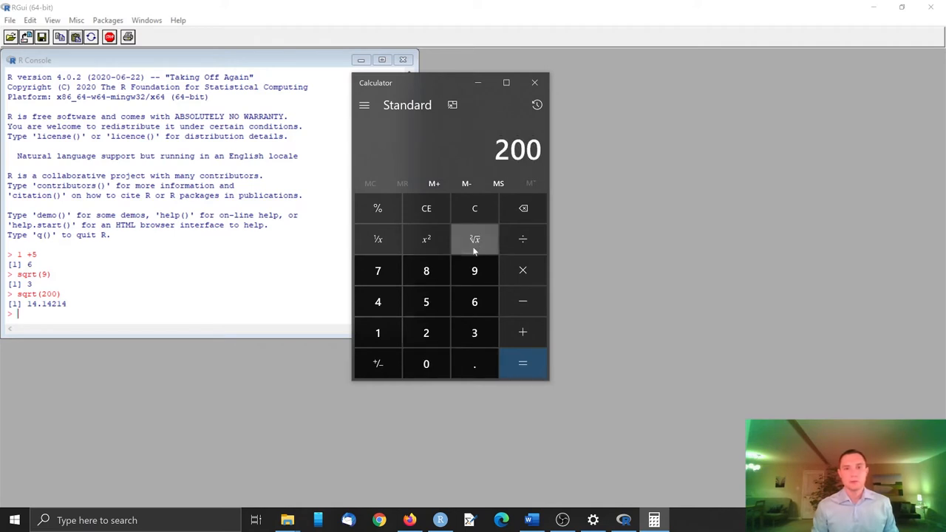
click(473, 240)
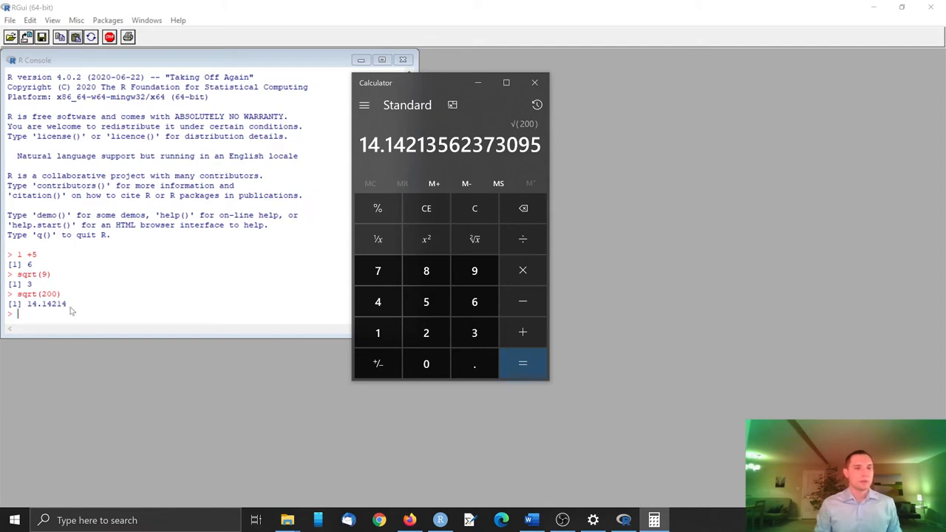
mouse_move(83, 309)
text(2+2*2)
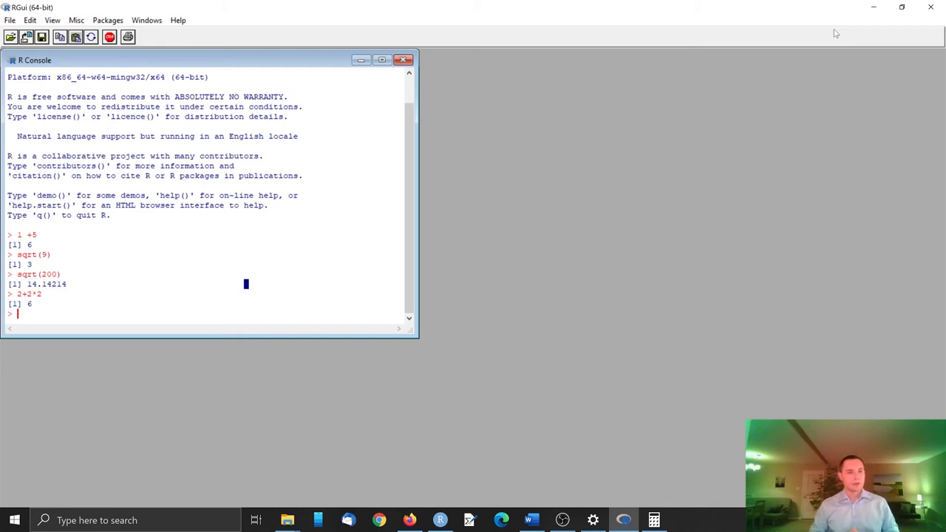
mouse_move(900, 71)
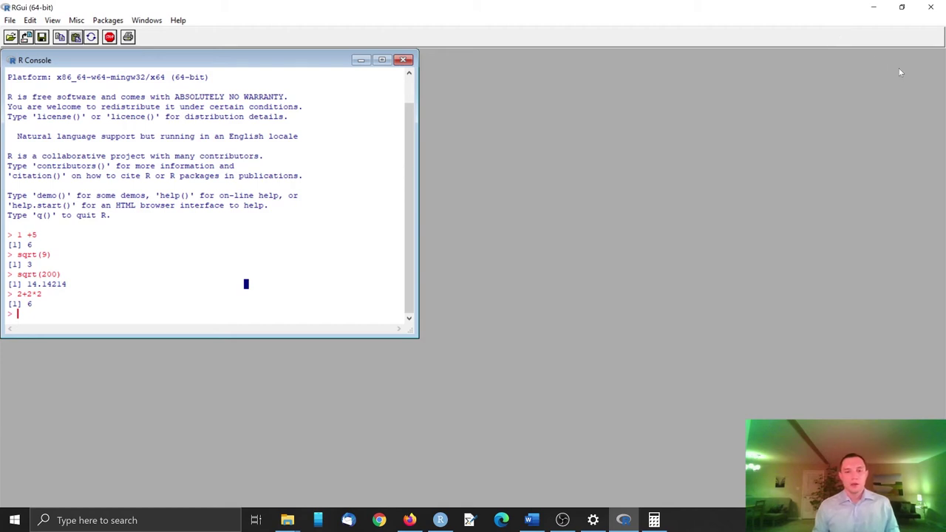
mouse_move(557, 393)
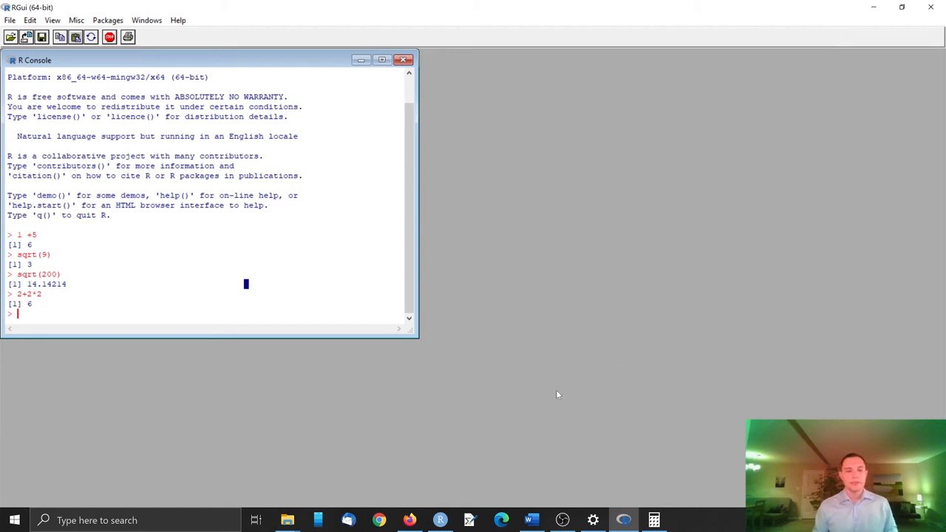
mouse_move(645, 219)
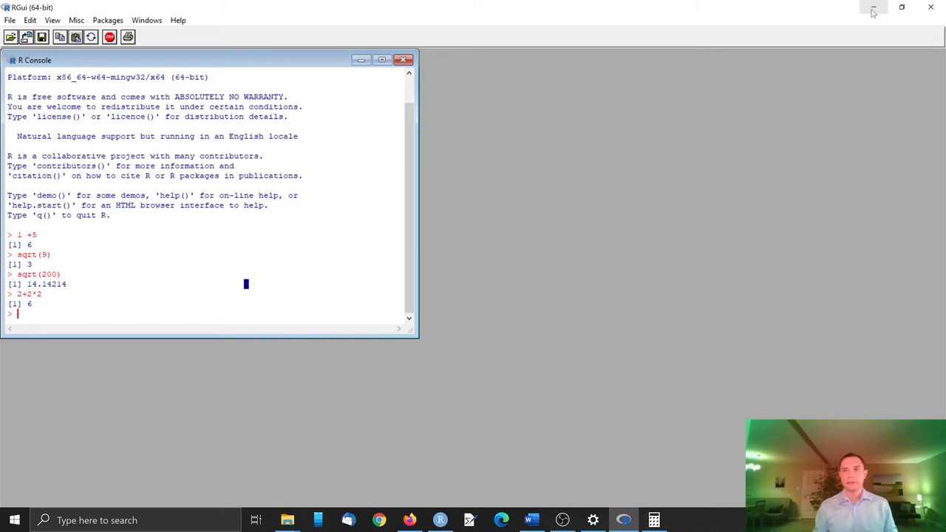
mouse_move(872, 8)
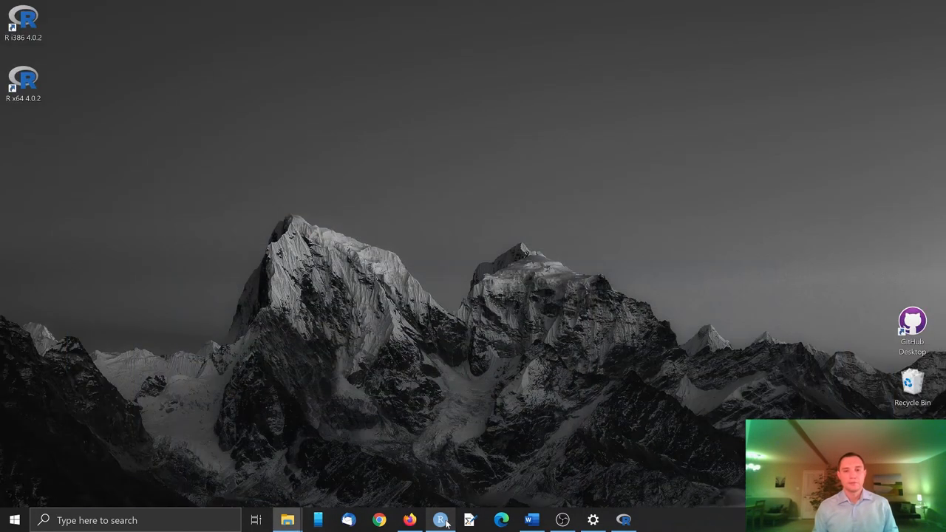
Search 'r studio download' in Firefox and open the Download RStudio page
click(411, 520)
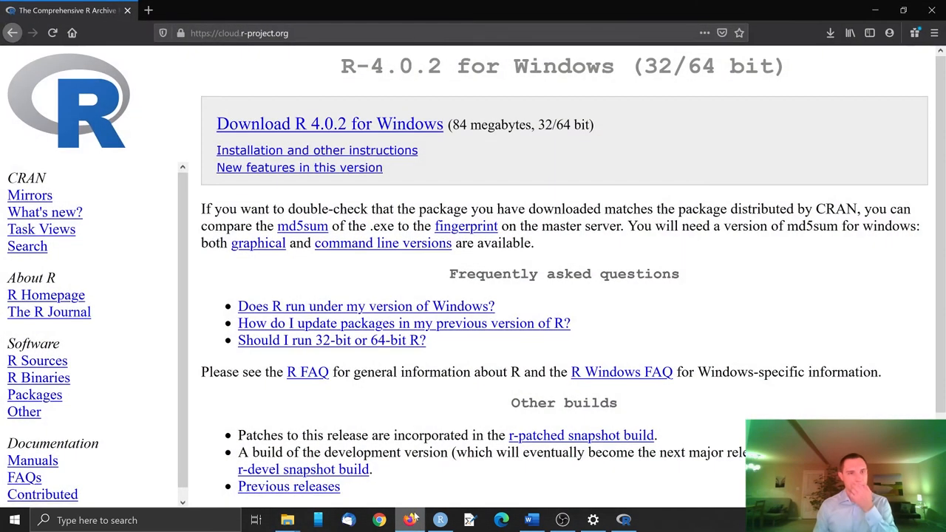
click(240, 33)
text(r)
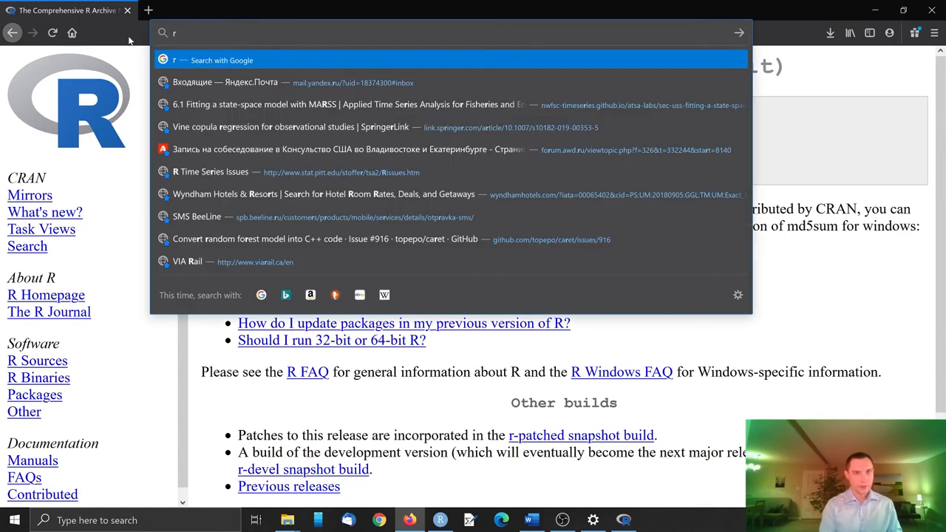
text(studio)
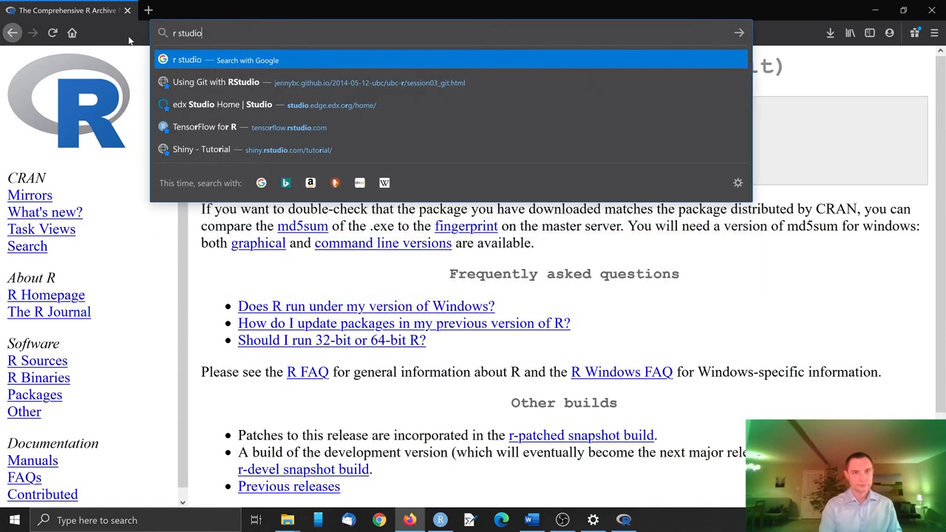
text(download)
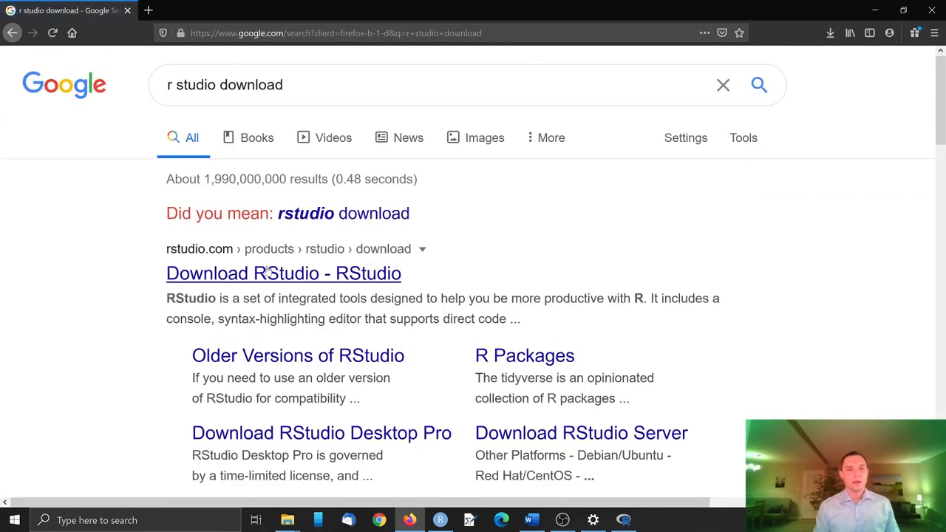
click(284, 272)
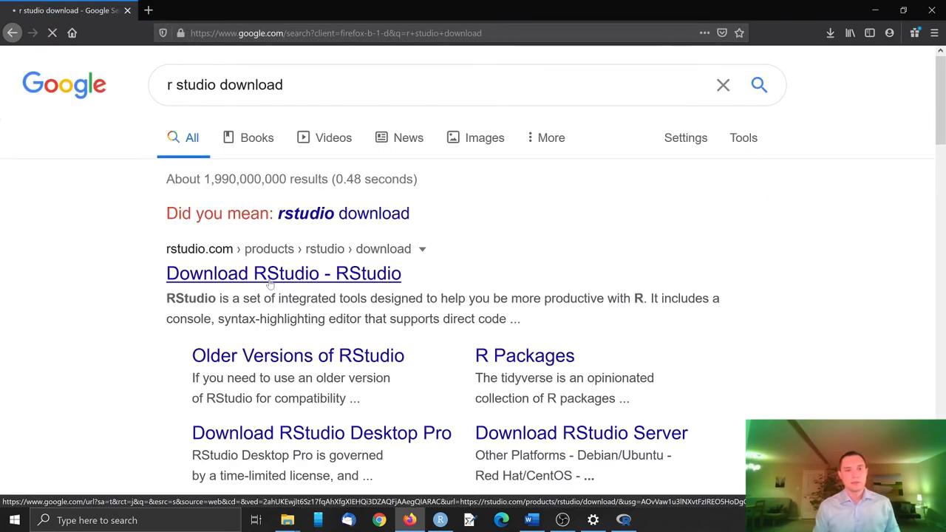
click(283, 274)
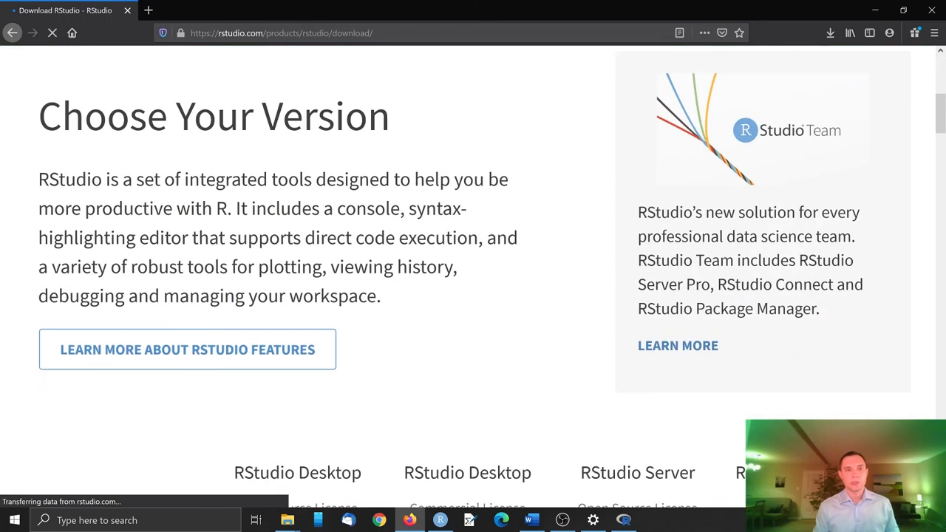
Download the free RStudio Desktop and save RStudio-1.3.959.exe
scroll(down, 3)
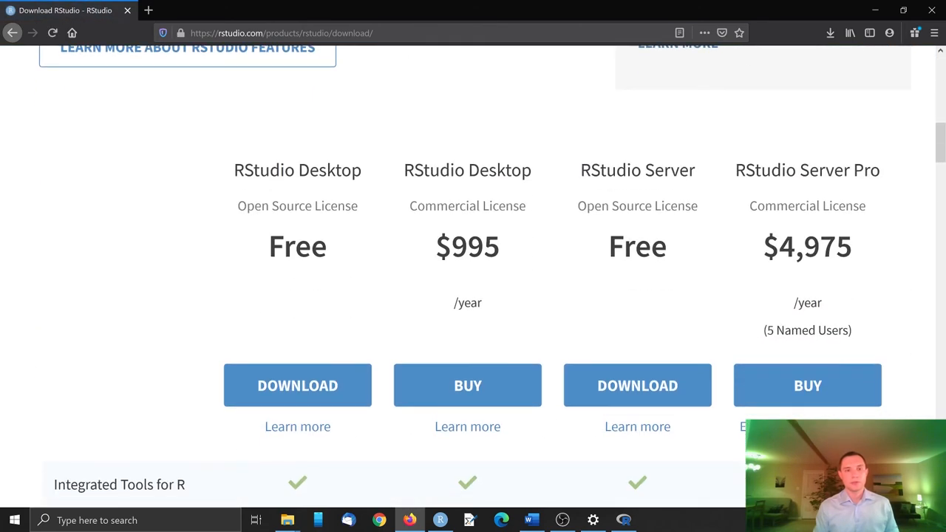
scroll(down, 3)
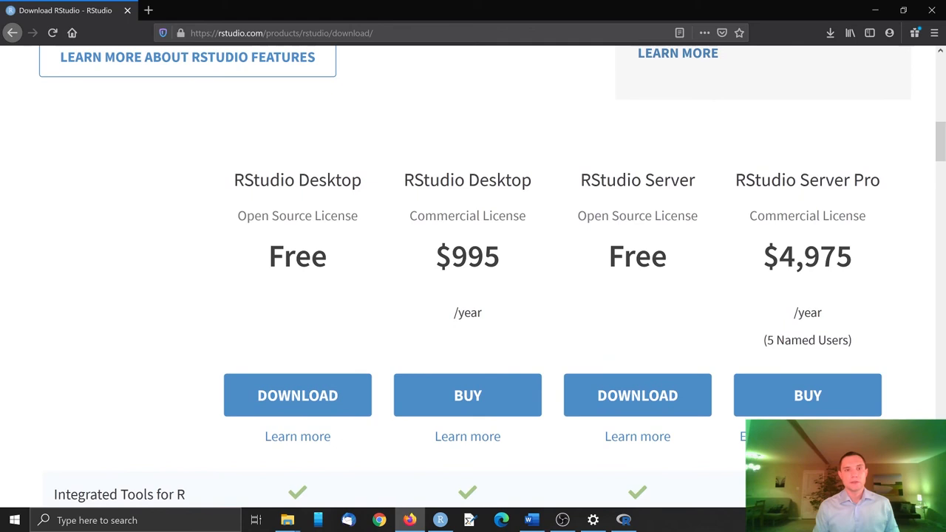
double_click(297, 181)
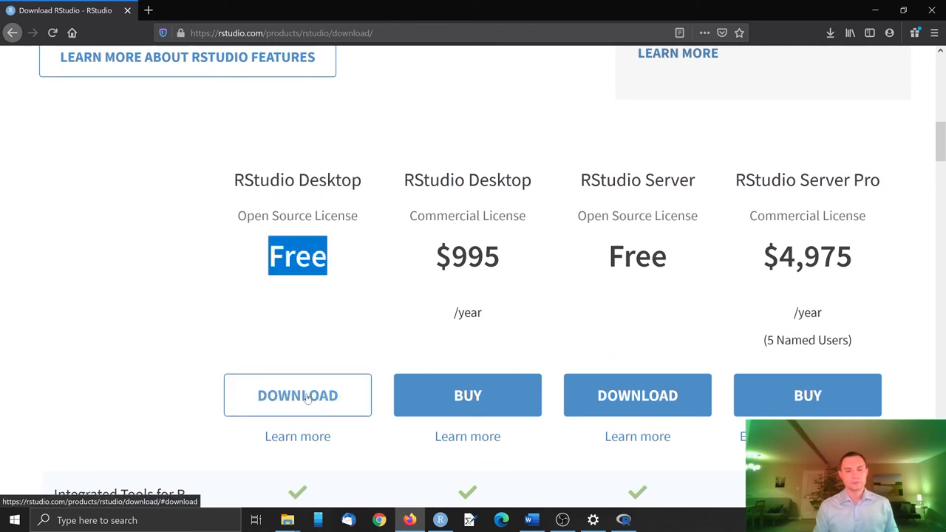
click(297, 396)
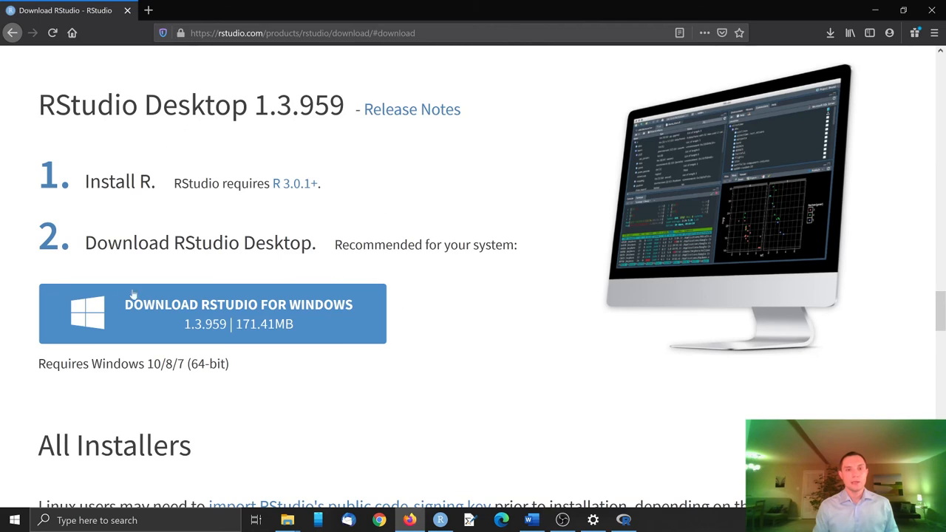
mouse_move(474, 343)
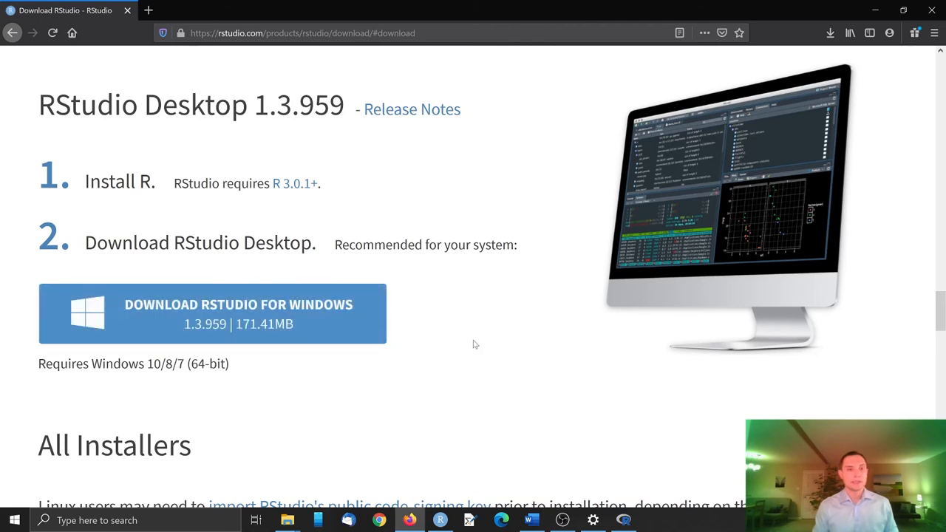
mouse_move(213, 314)
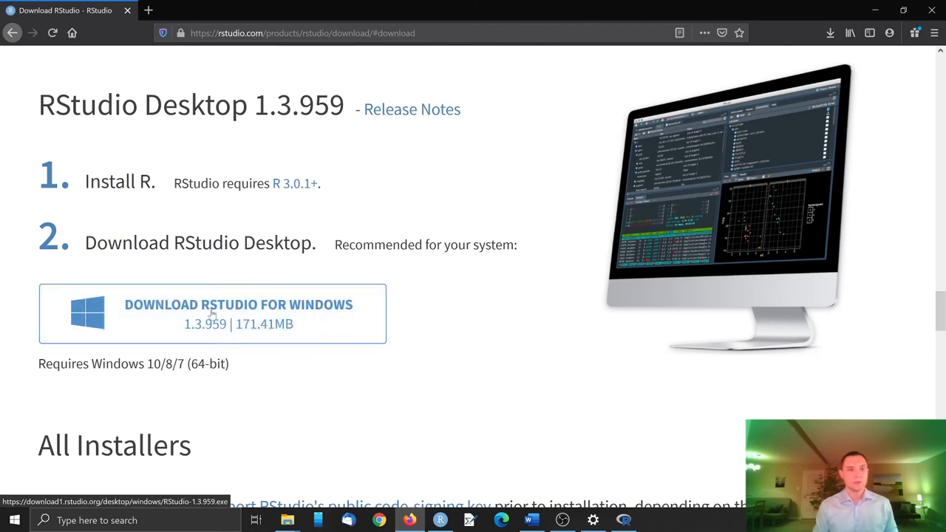
click(238, 304)
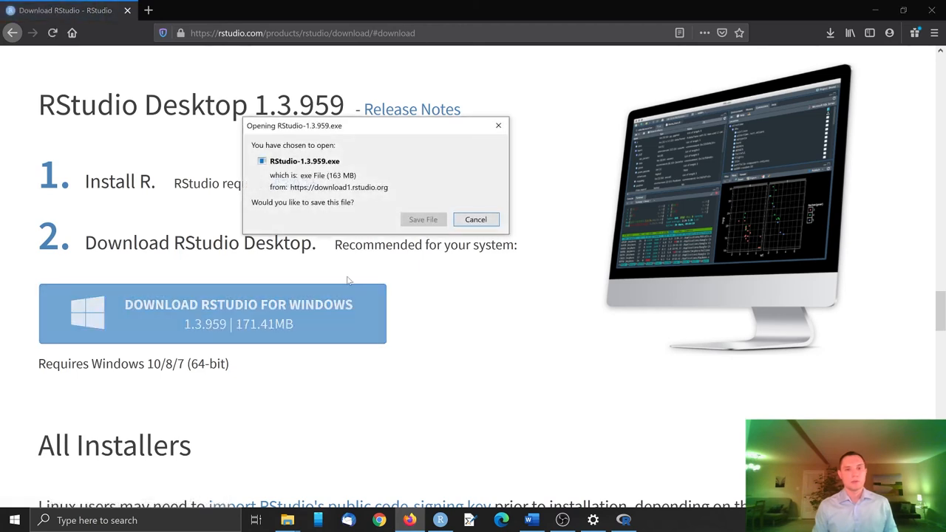
click(477, 219)
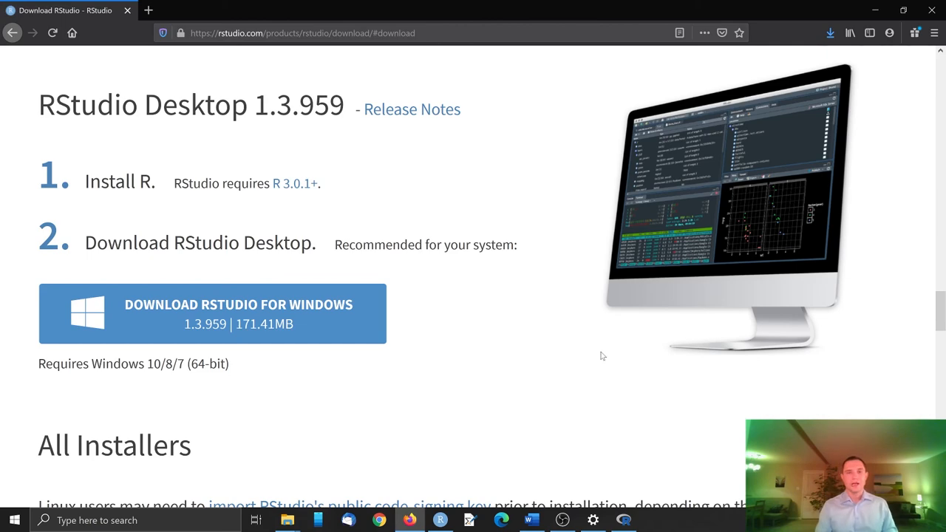
mouse_move(584, 361)
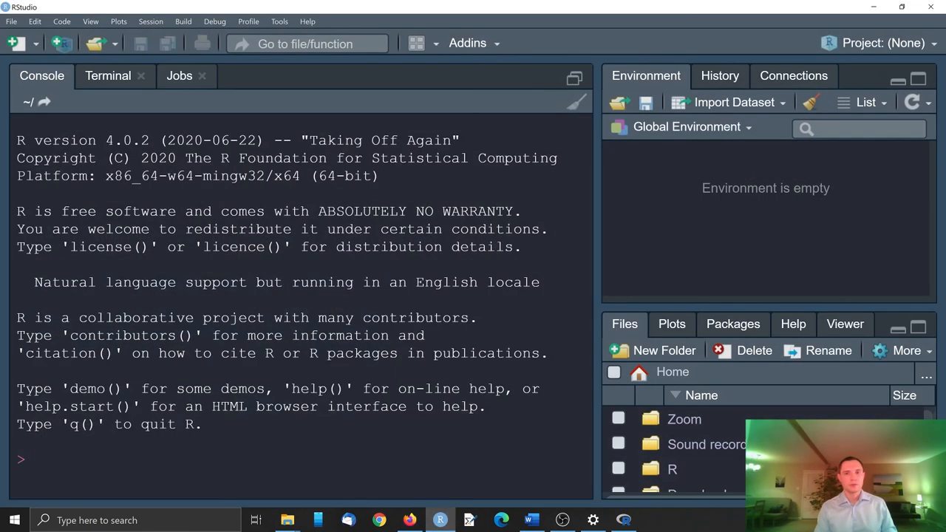
mouse_move(237, 112)
text(5+6)
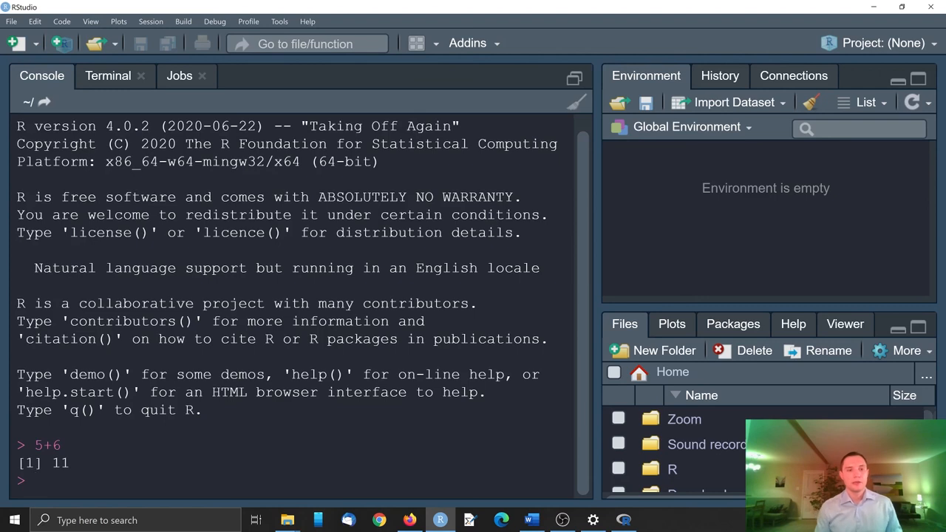
Mark the result 11 of 5+6 in the RStudio console
double_click(59, 463)
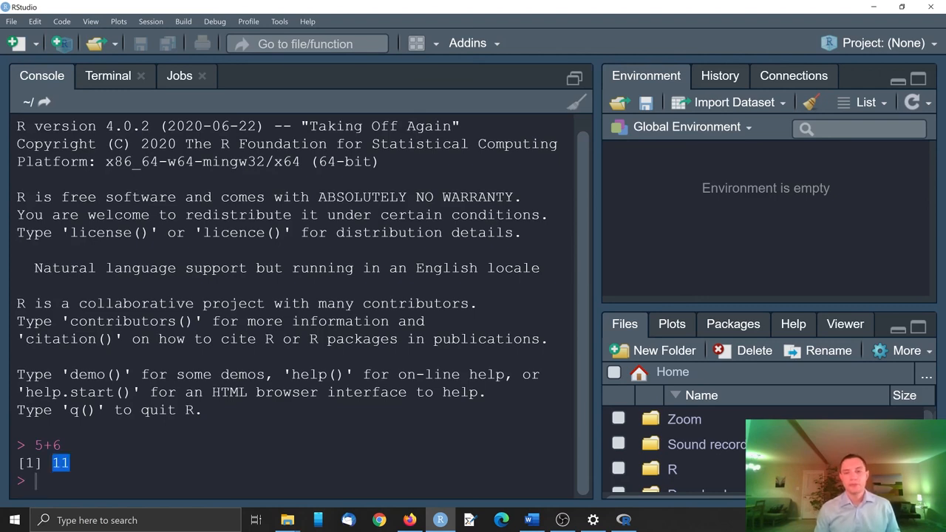
mouse_move(633, 35)
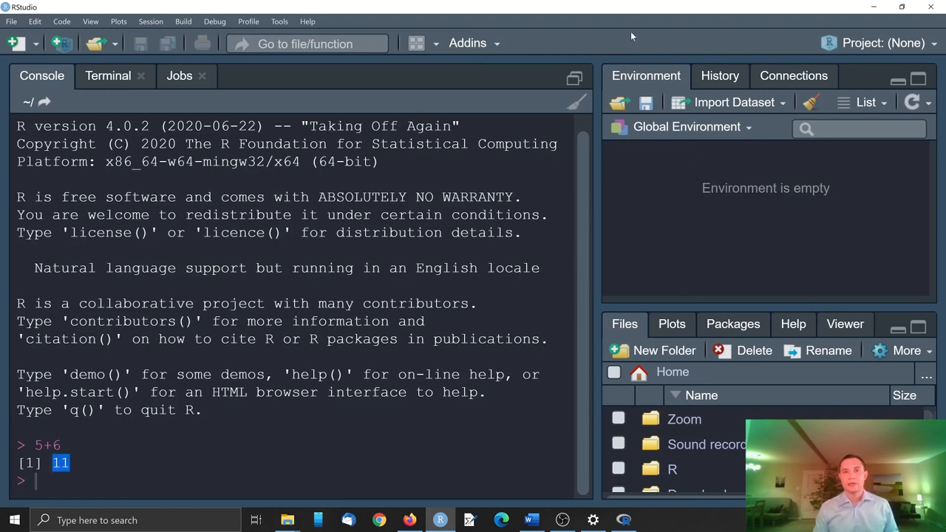